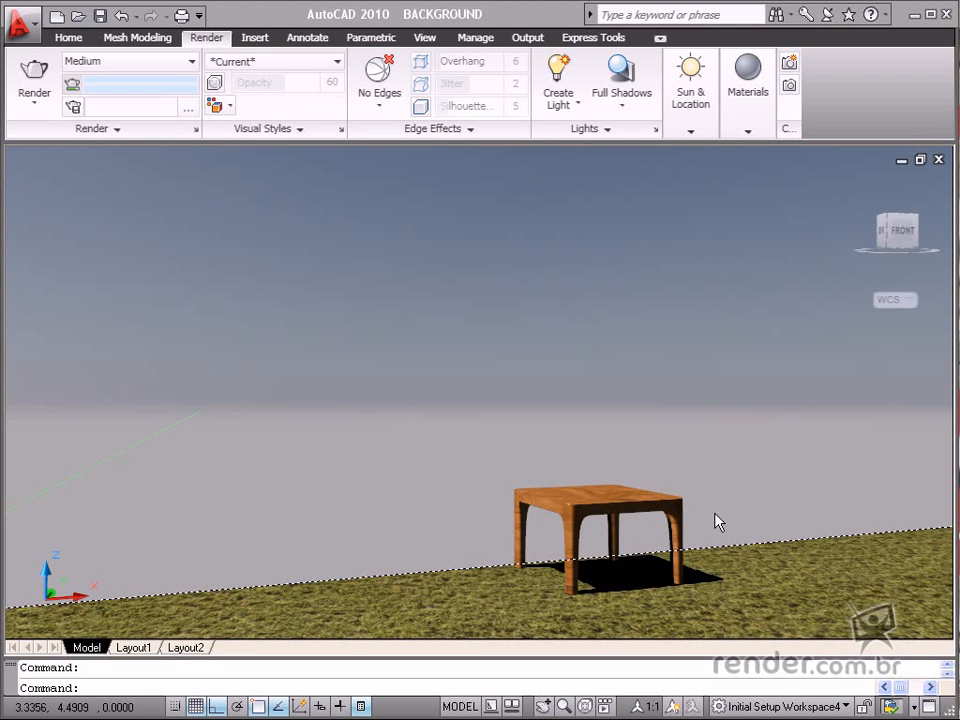
pyautogui.moveTo(728, 358)
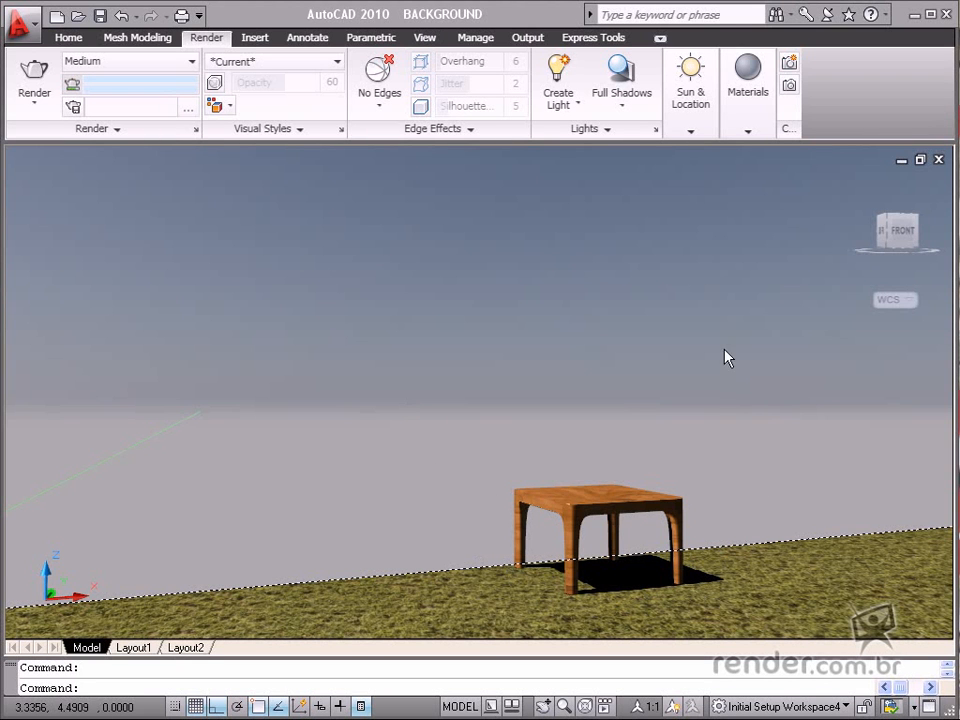
pyautogui.moveTo(546, 269)
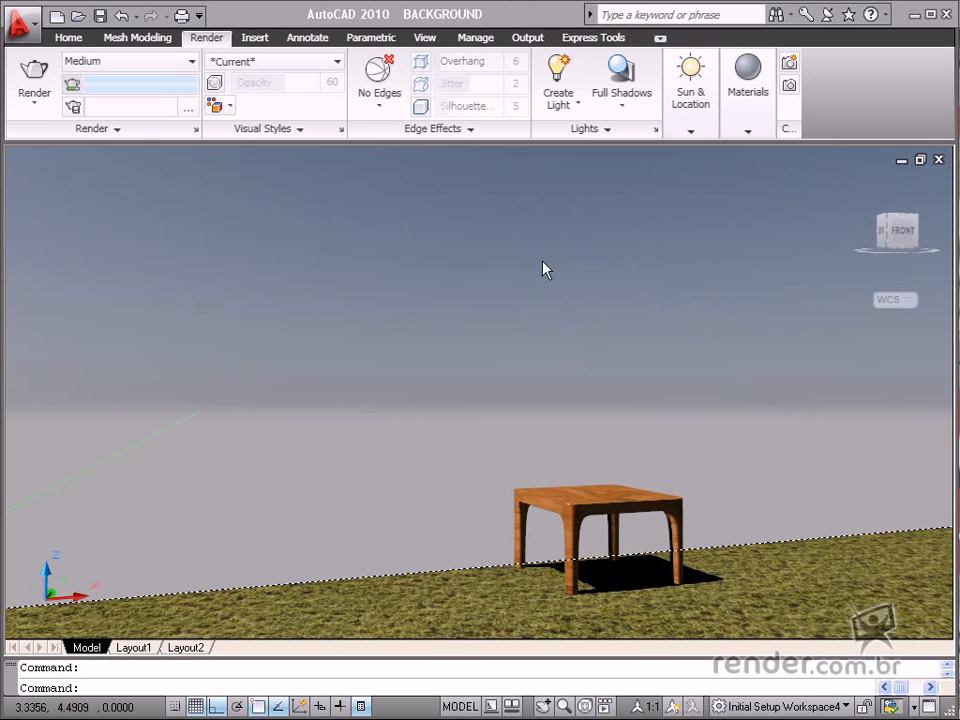
pyautogui.moveTo(128, 162)
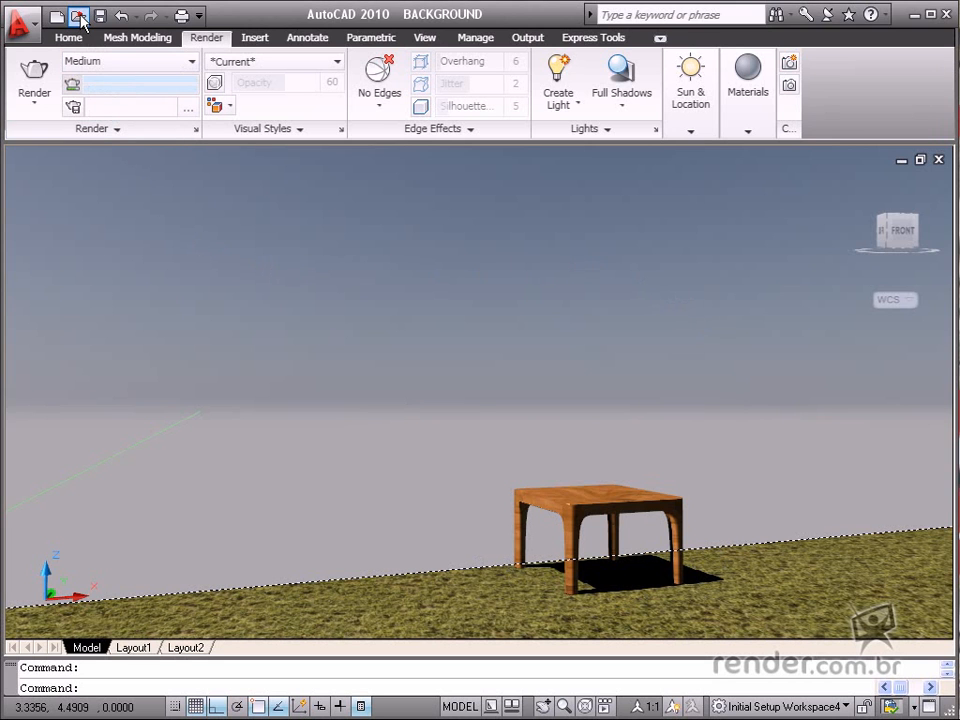
# Step: Reopen the BACKGROUND drawing from the UPLOAD folder, showing the wooden table on grass
pyautogui.click(79, 15)
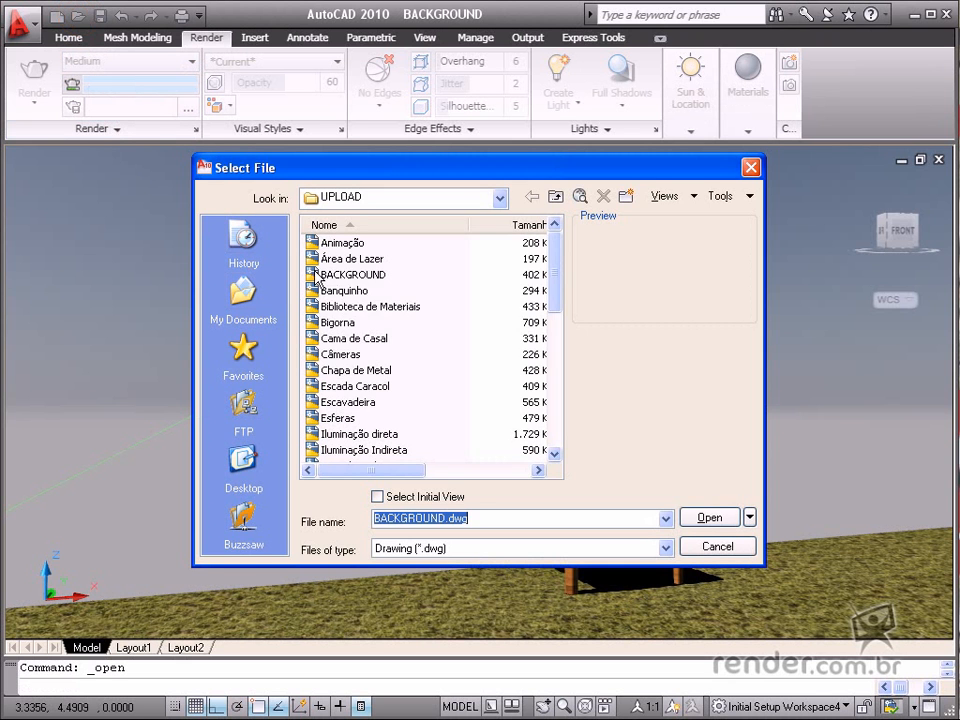
pyautogui.click(352, 274)
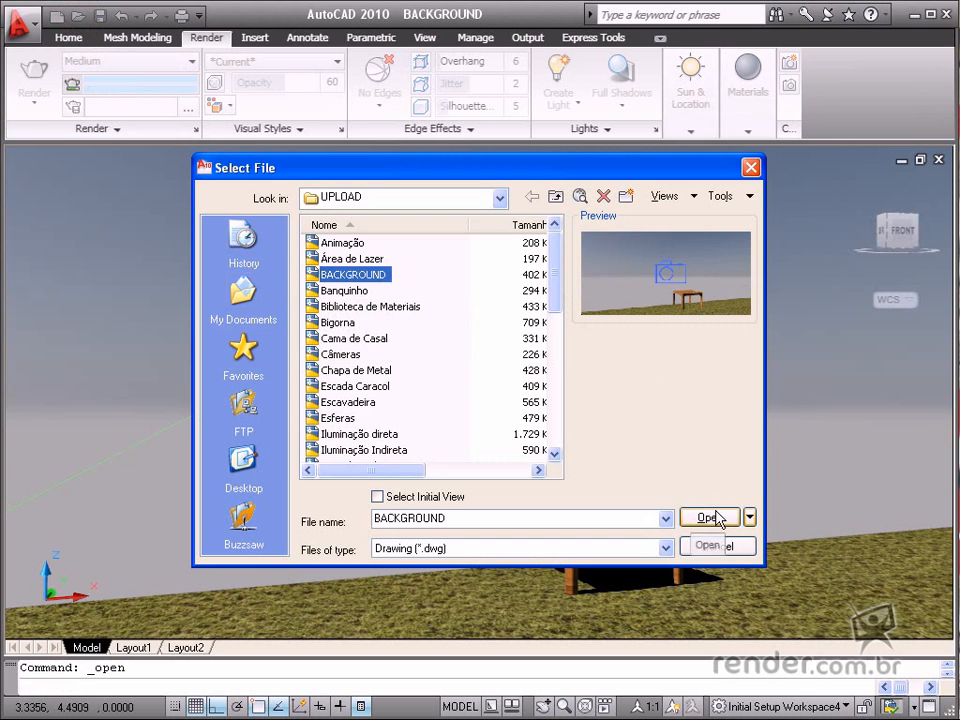
pyautogui.click(708, 518)
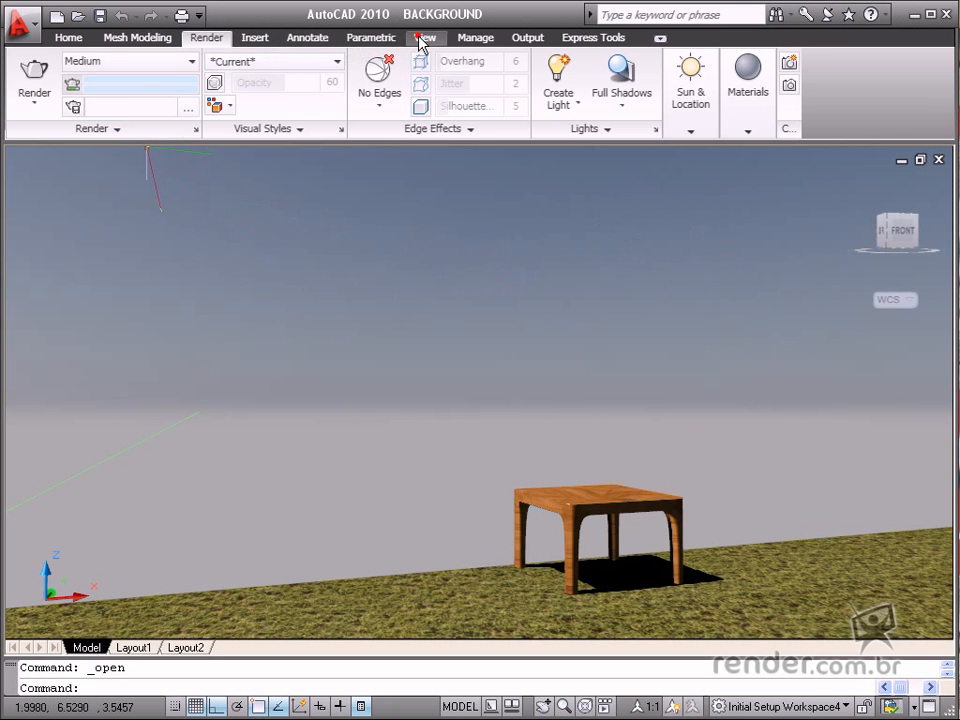
# Step: Open View Manager on the Camera1 view and list its background override options
pyautogui.click(424, 37)
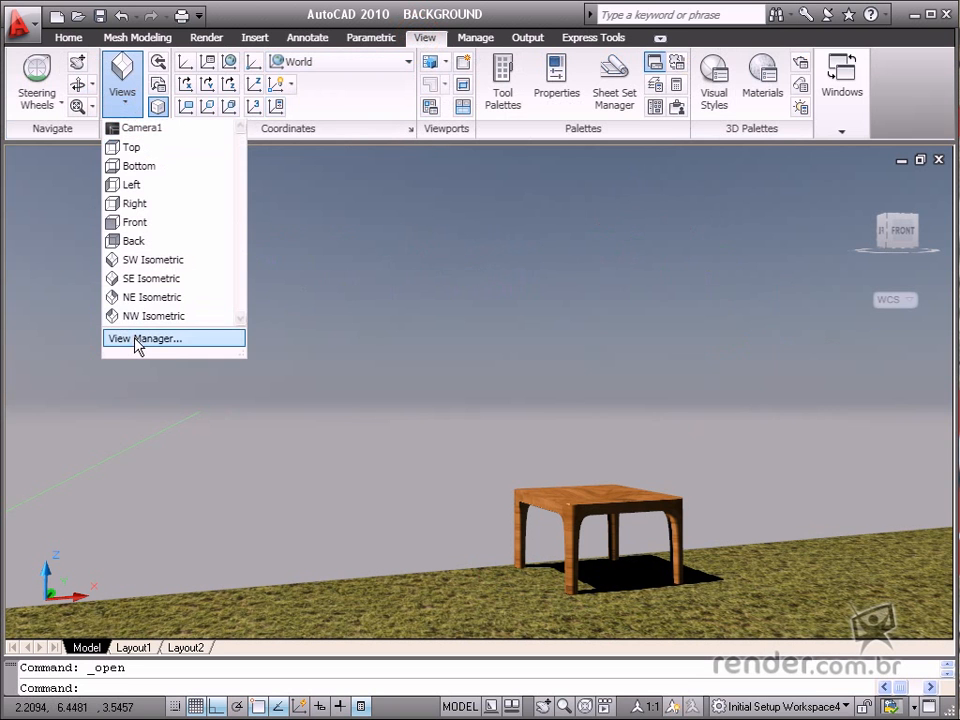
pyautogui.click(145, 338)
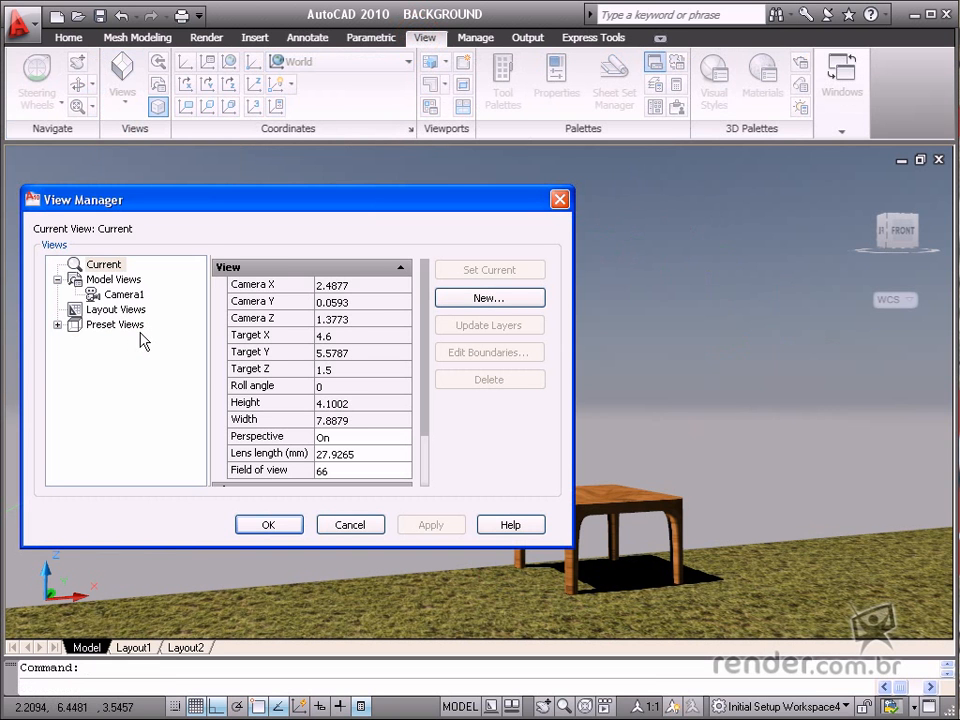
pyautogui.click(124, 294)
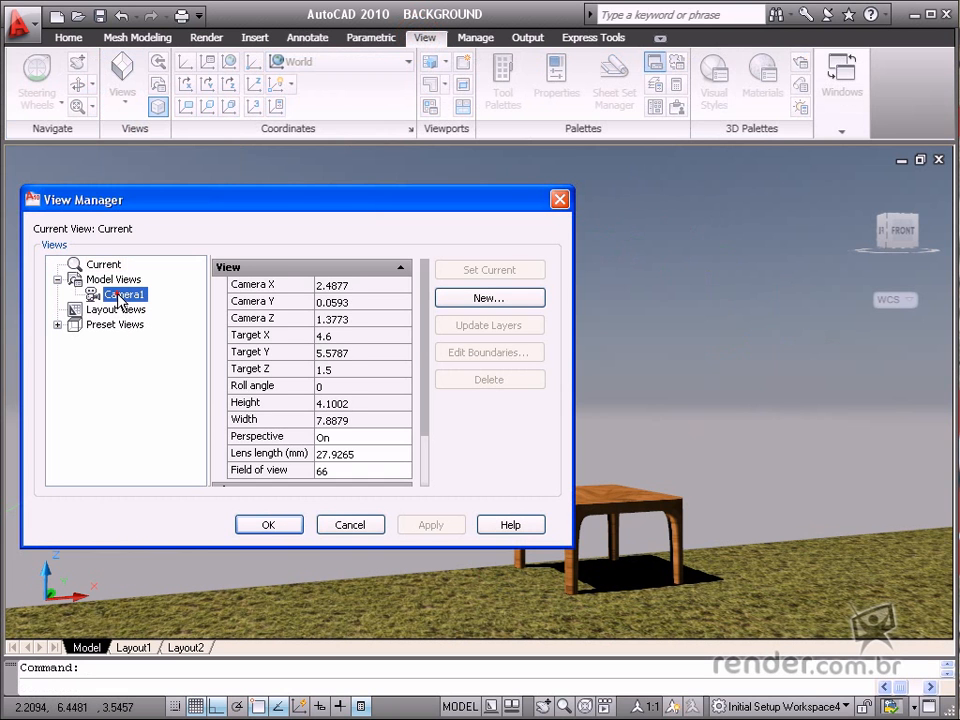
pyautogui.click(123, 294)
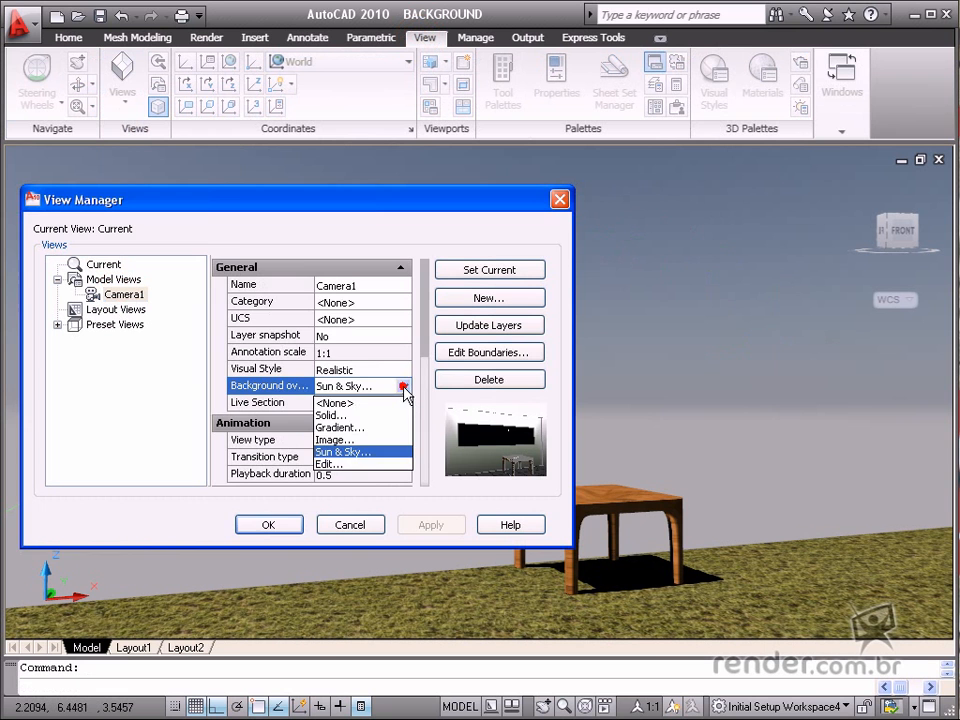
# Step: Give Camera1 a pale pink, green and blue gradient background rotated 45 degrees
pyautogui.click(340, 427)
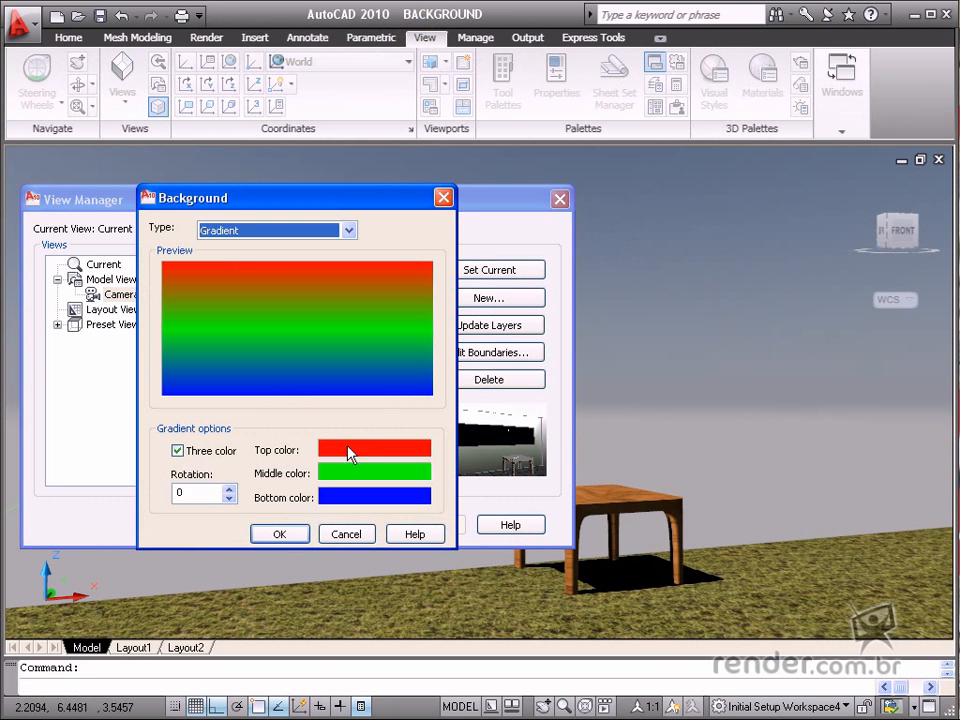
pyautogui.click(374, 448)
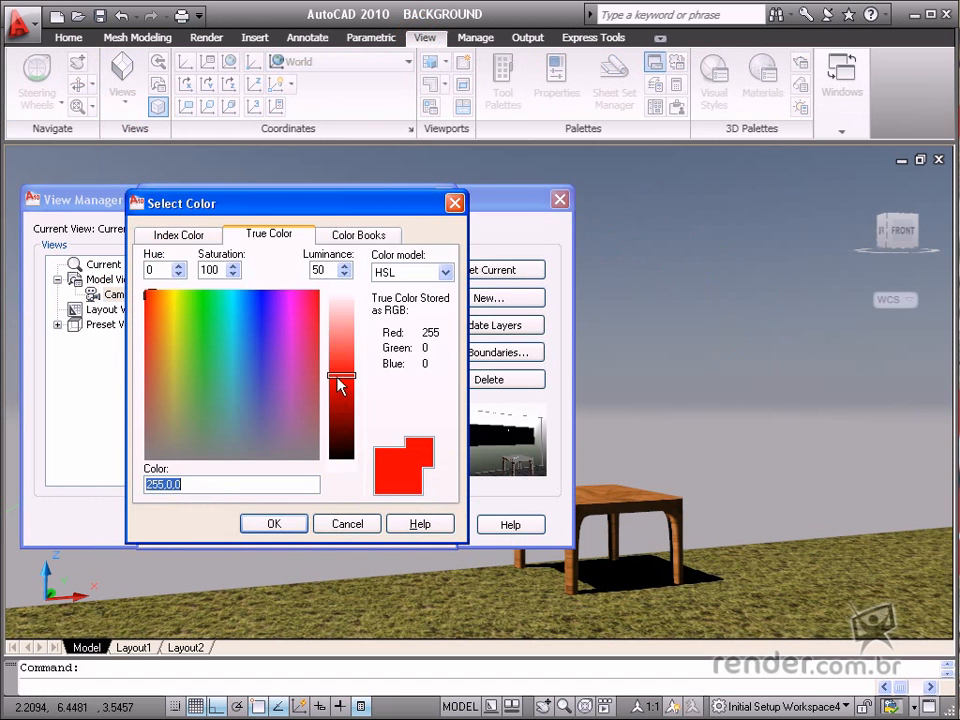
pyautogui.moveTo(341, 385); pyautogui.dragTo(341, 320)
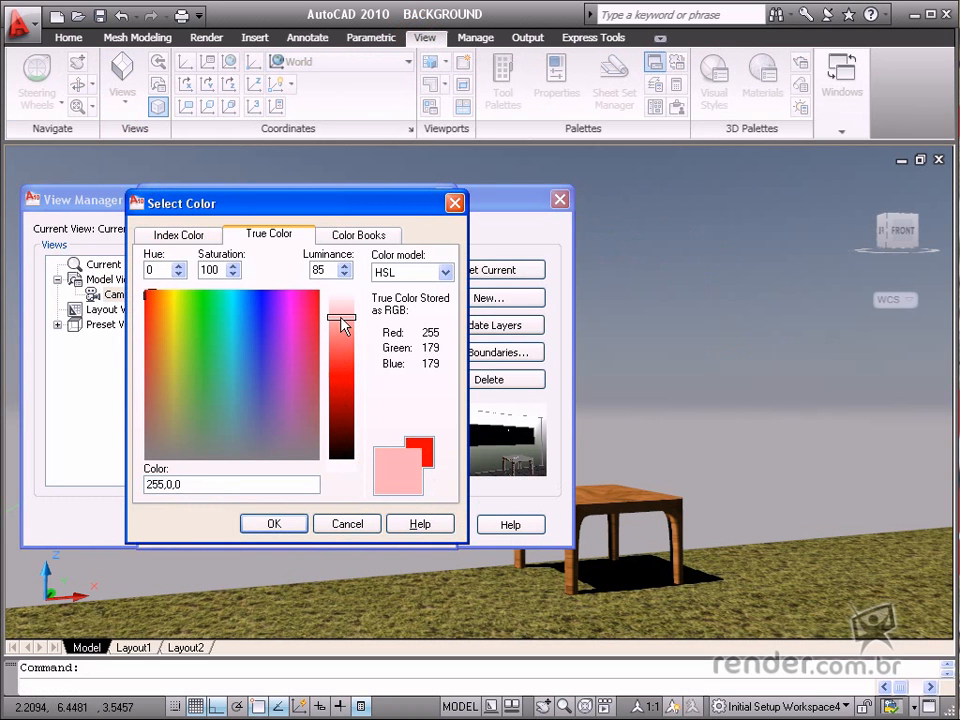
pyautogui.moveTo(343, 325); pyautogui.dragTo(343, 320)
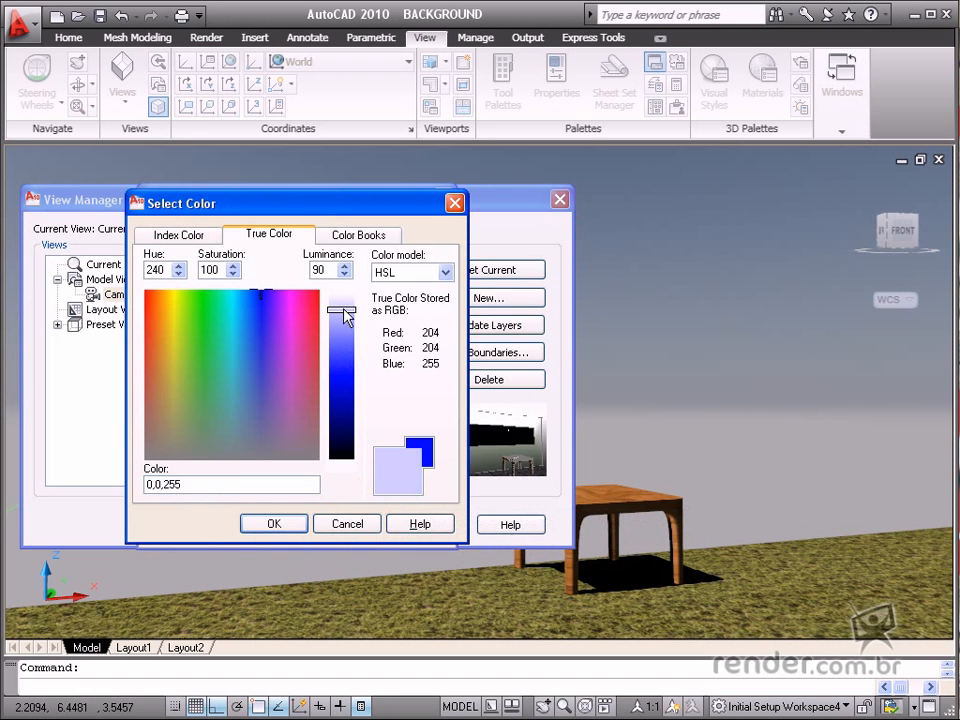
pyautogui.click(273, 523)
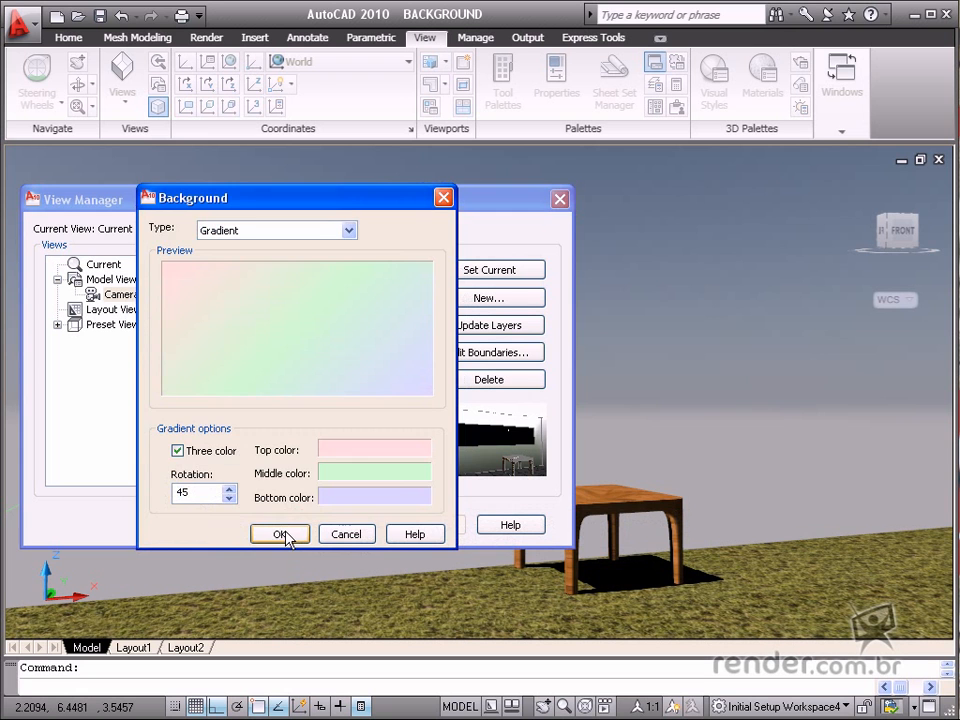
pyautogui.click(280, 533)
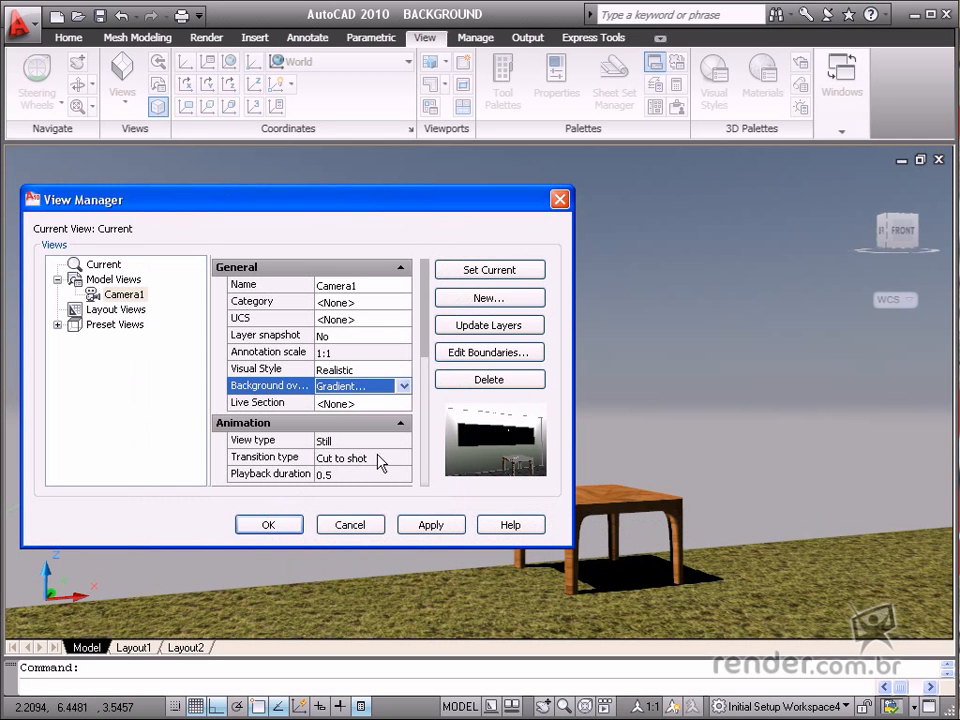
pyautogui.moveTo(470, 347)
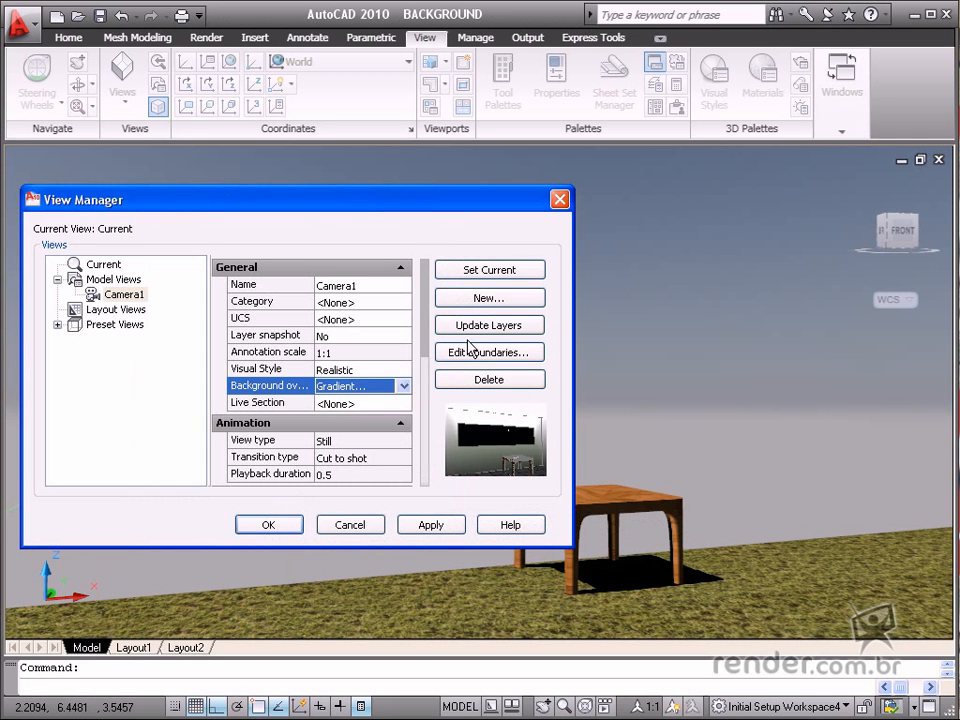
pyautogui.moveTo(489, 270)
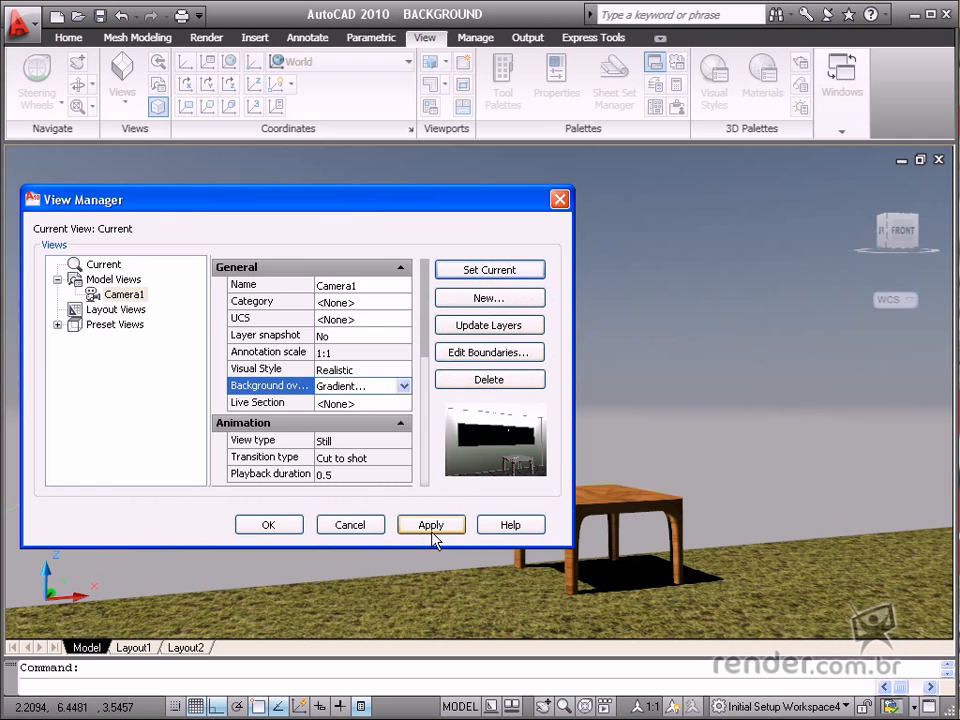
# Step: Apply Camera1 as the current view and close View Manager
pyautogui.click(430, 524)
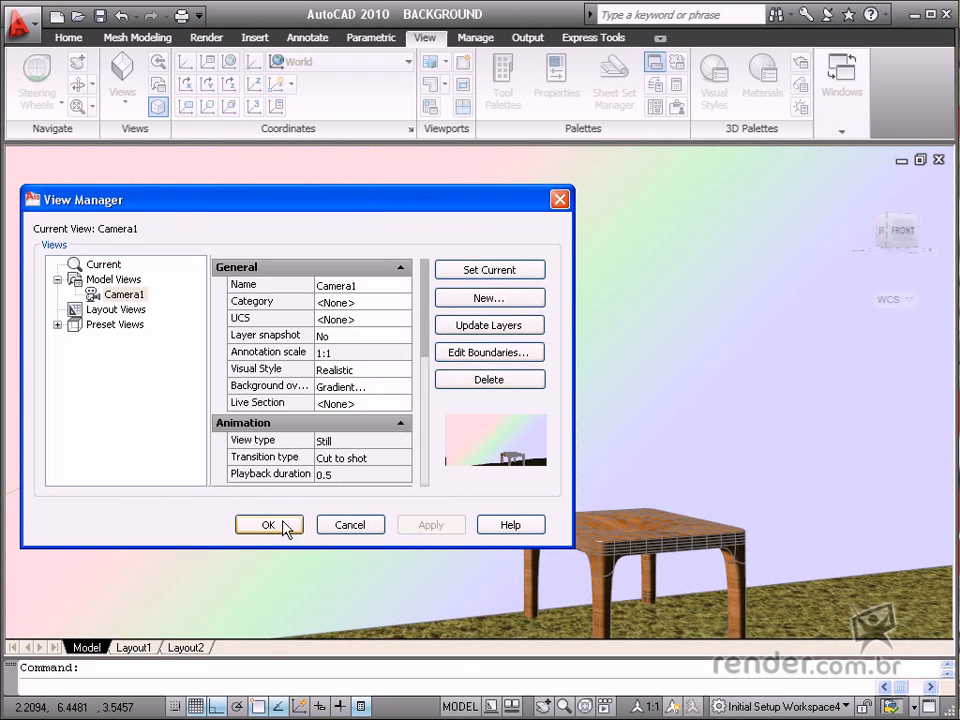
pyautogui.click(268, 525)
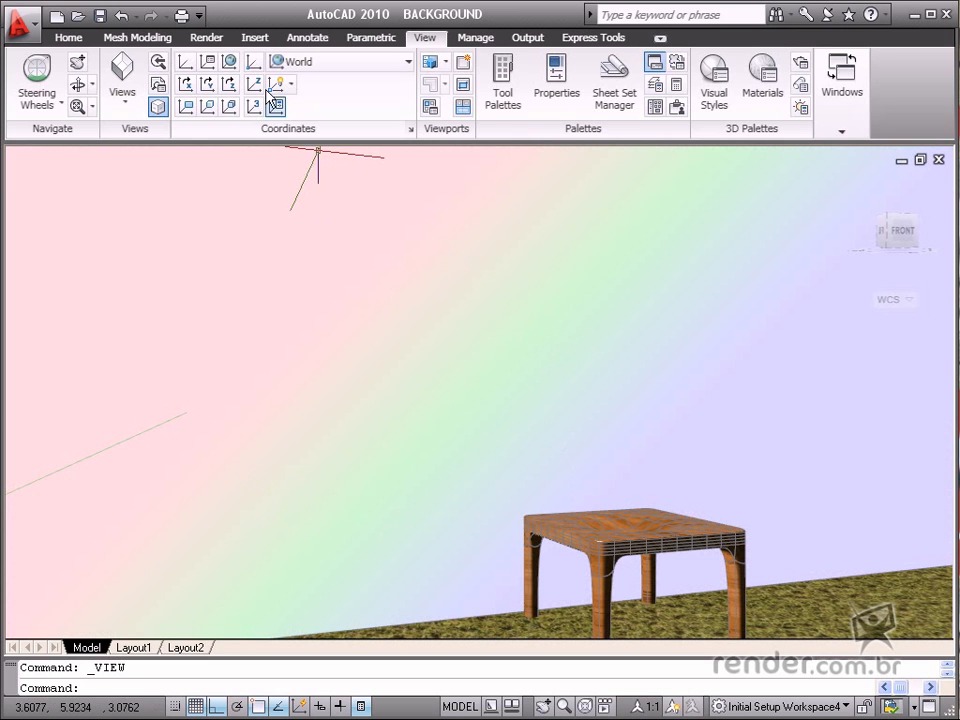
# Step: Render the Camera1 table scene against the pastel gradient background
pyautogui.click(206, 37)
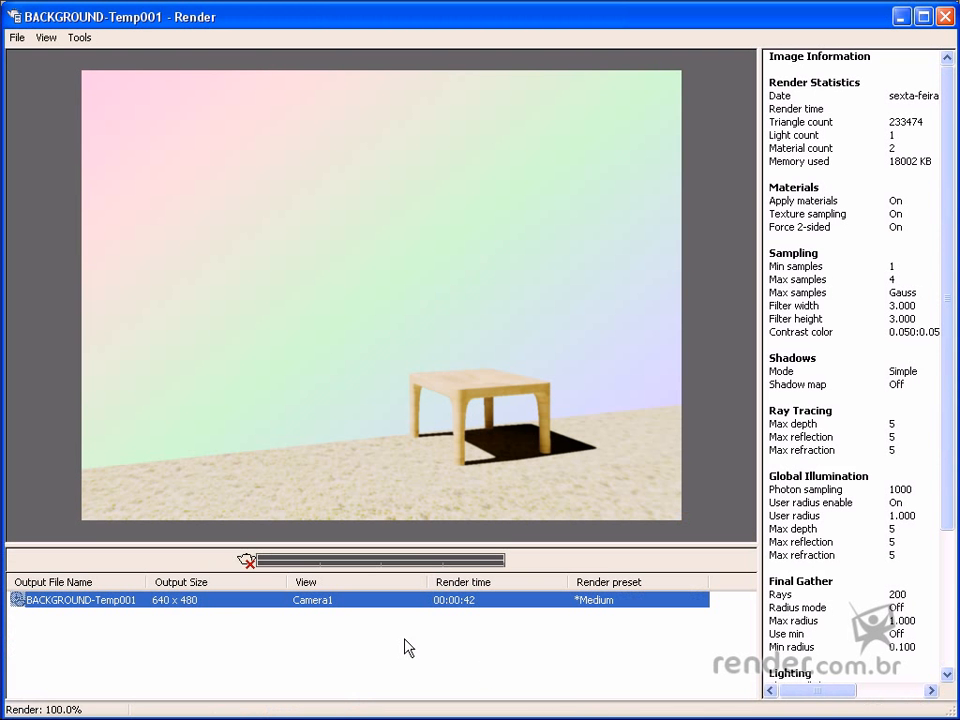
pyautogui.moveTo(667, 367)
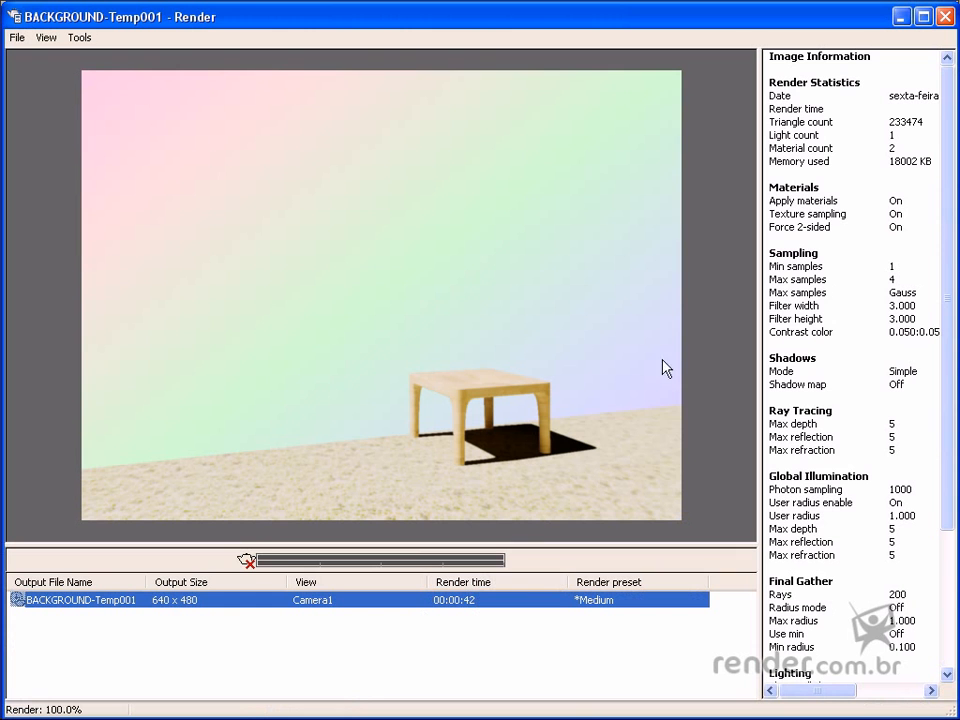
pyautogui.moveTo(333, 310)
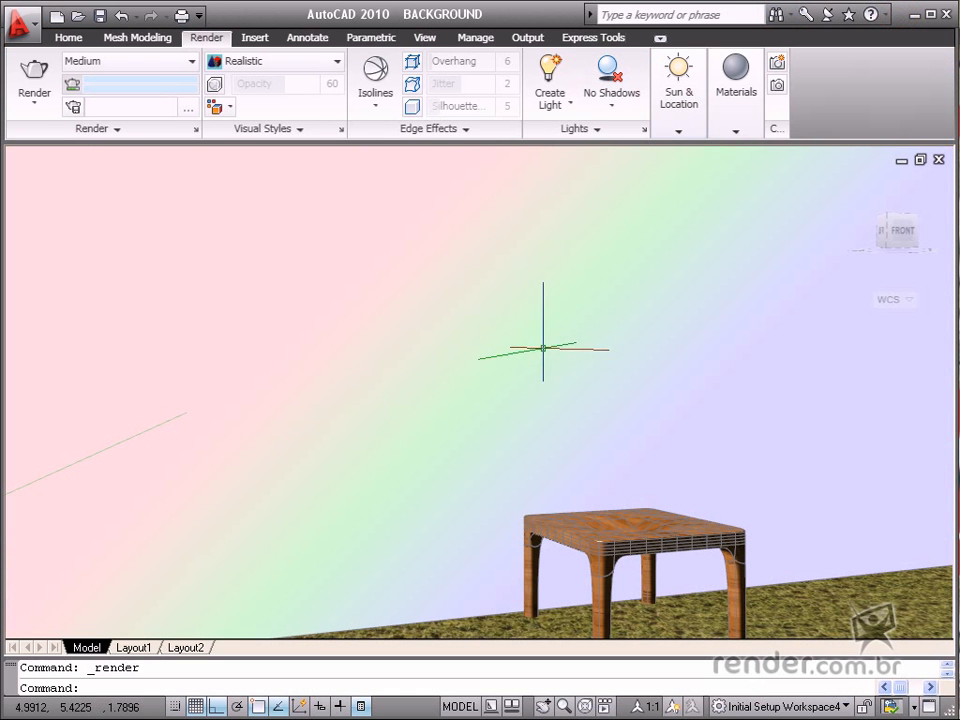
pyautogui.moveTo(453, 203)
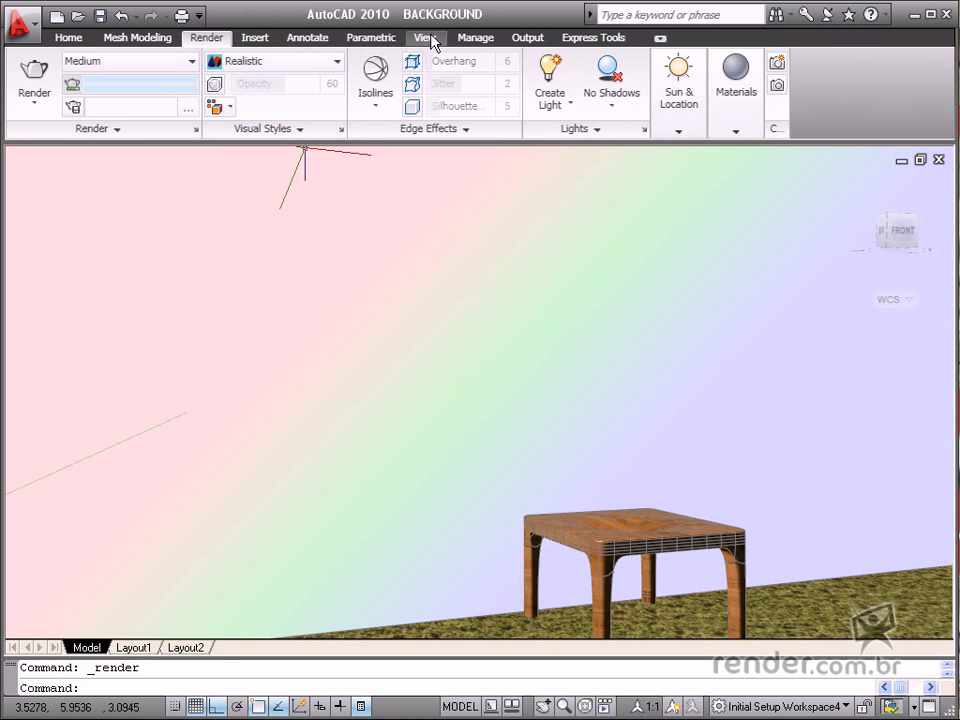
# Step: Bring up View Manager again from the saved views list on the View tab
pyautogui.click(424, 37)
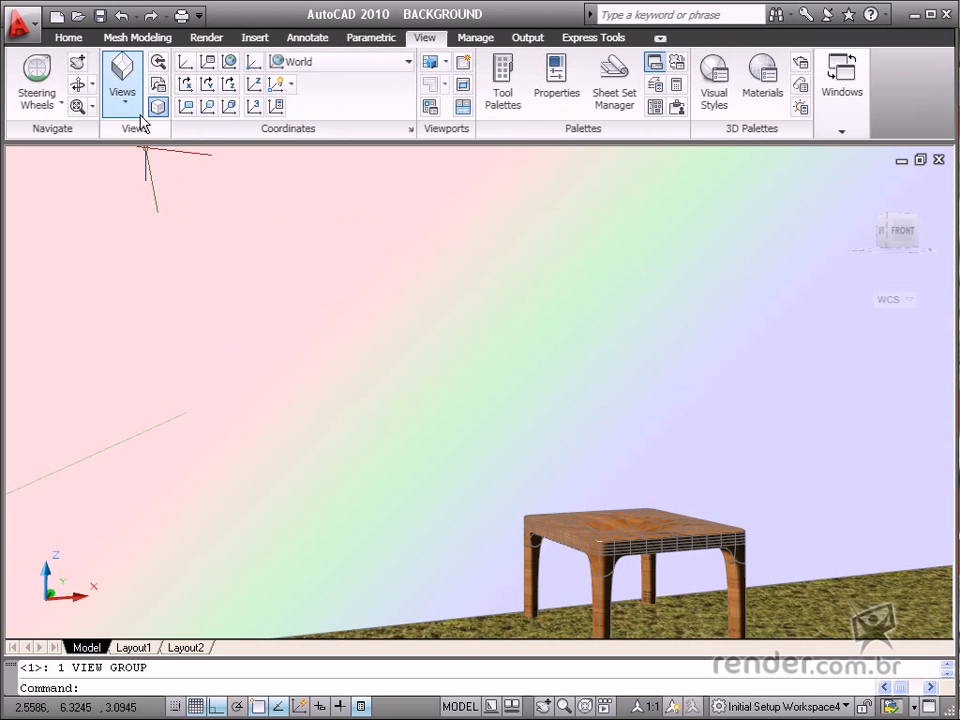
pyautogui.click(122, 82)
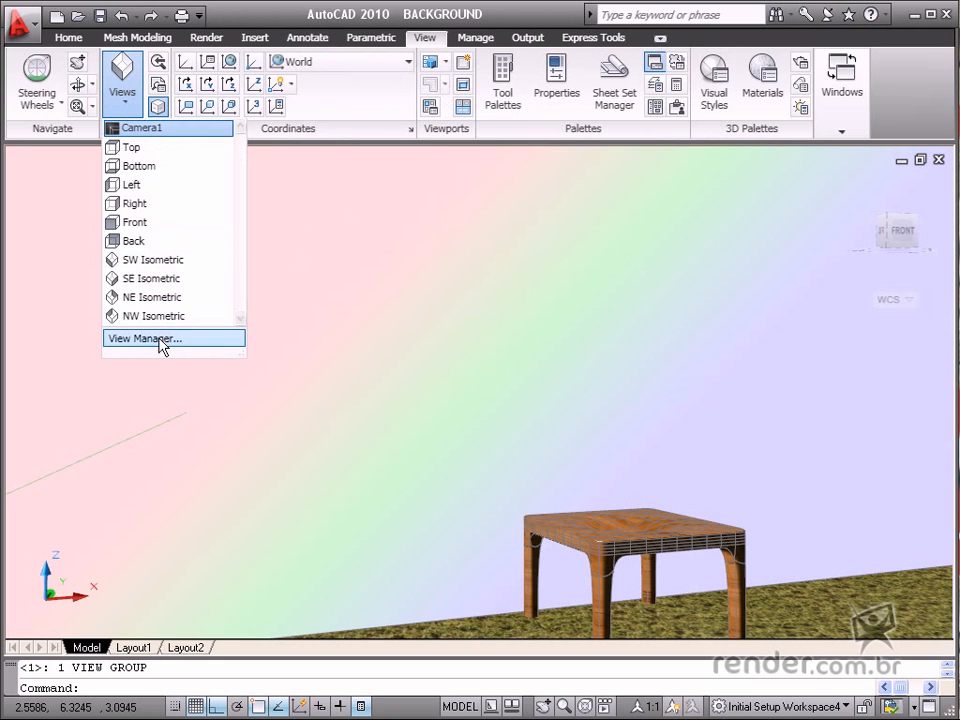
pyautogui.click(143, 338)
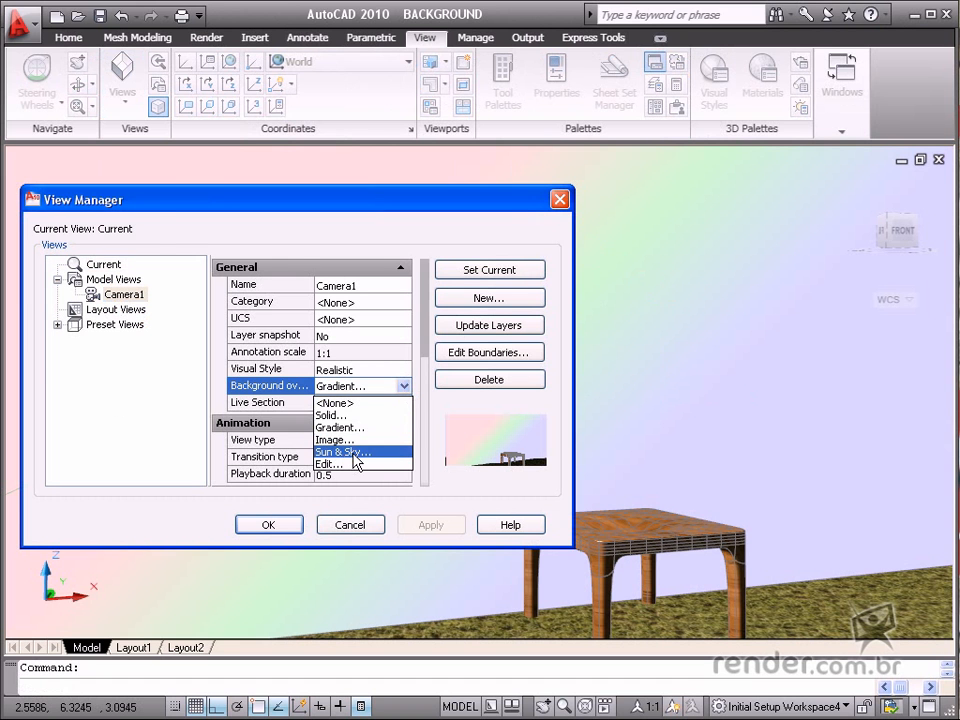
# Step: Switch Camera1's background to Sun & Sky dated 21/2/2010 at 10:00
pyautogui.click(340, 453)
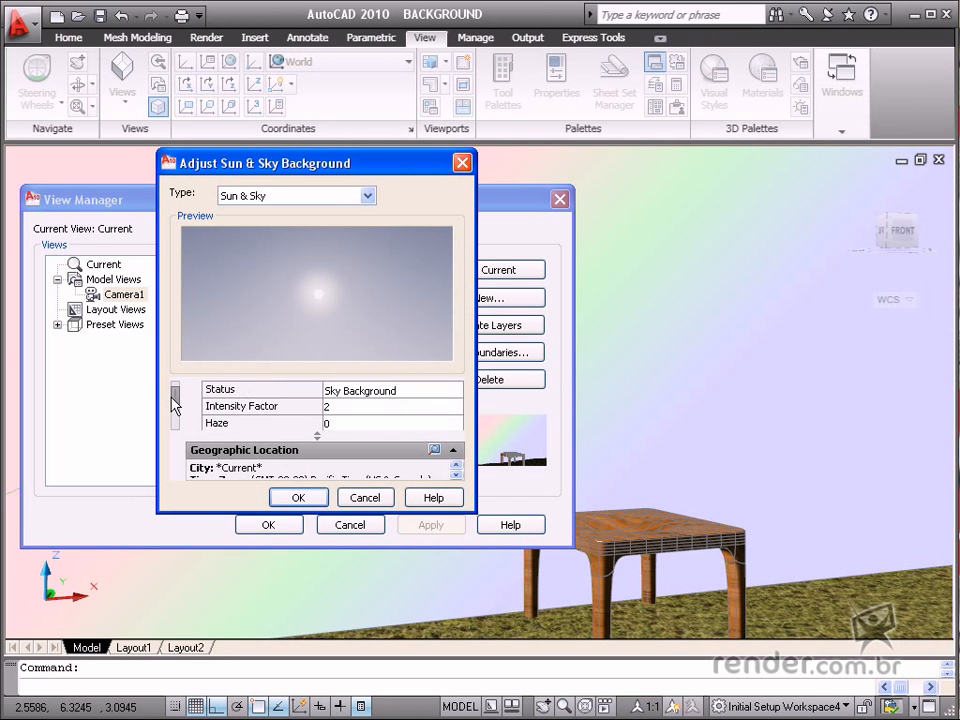
pyautogui.scroll(-3)
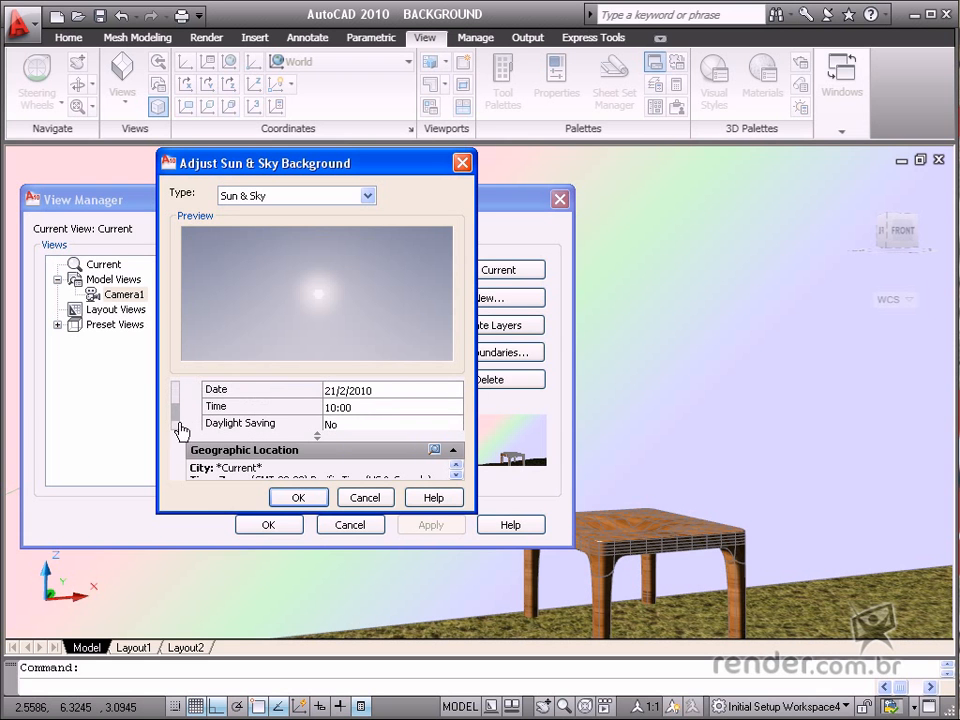
pyautogui.click(393, 389)
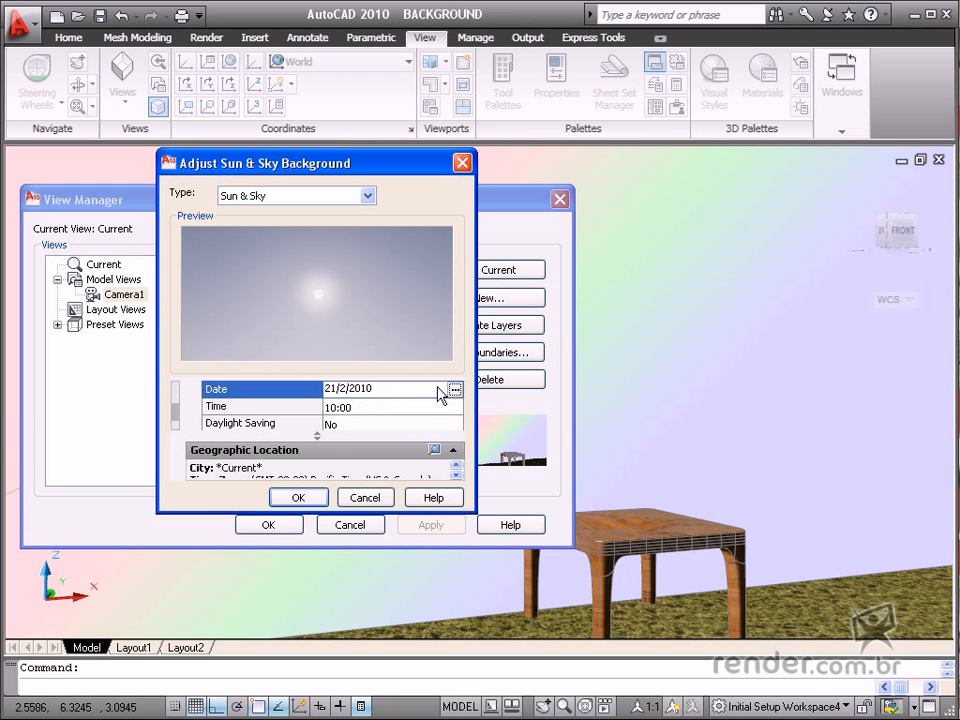
pyautogui.click(455, 389)
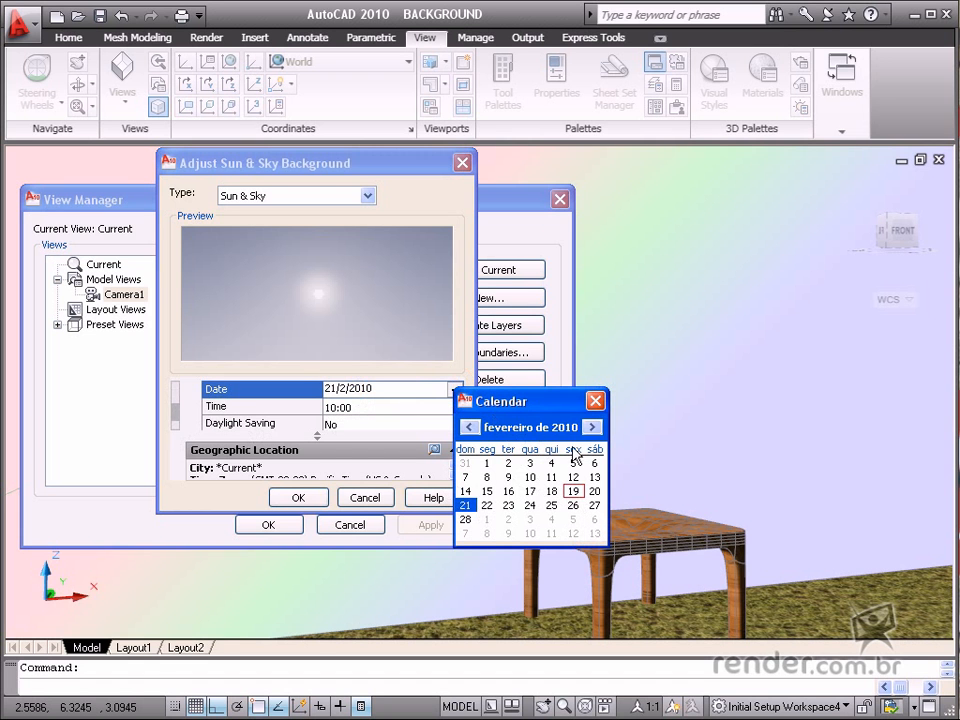
pyautogui.click(595, 400)
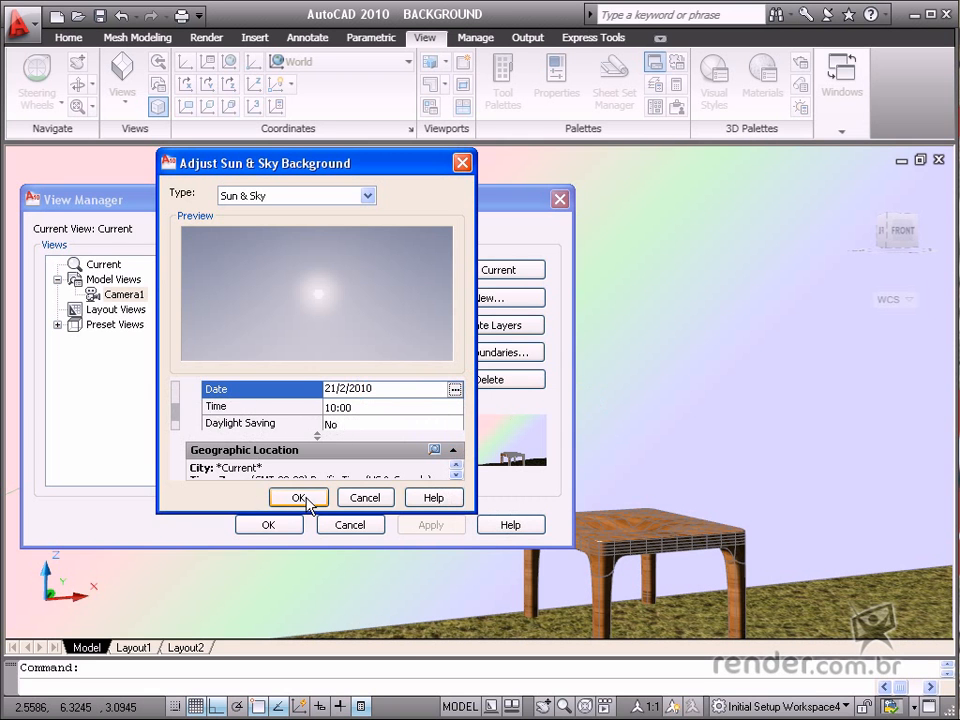
pyautogui.click(298, 497)
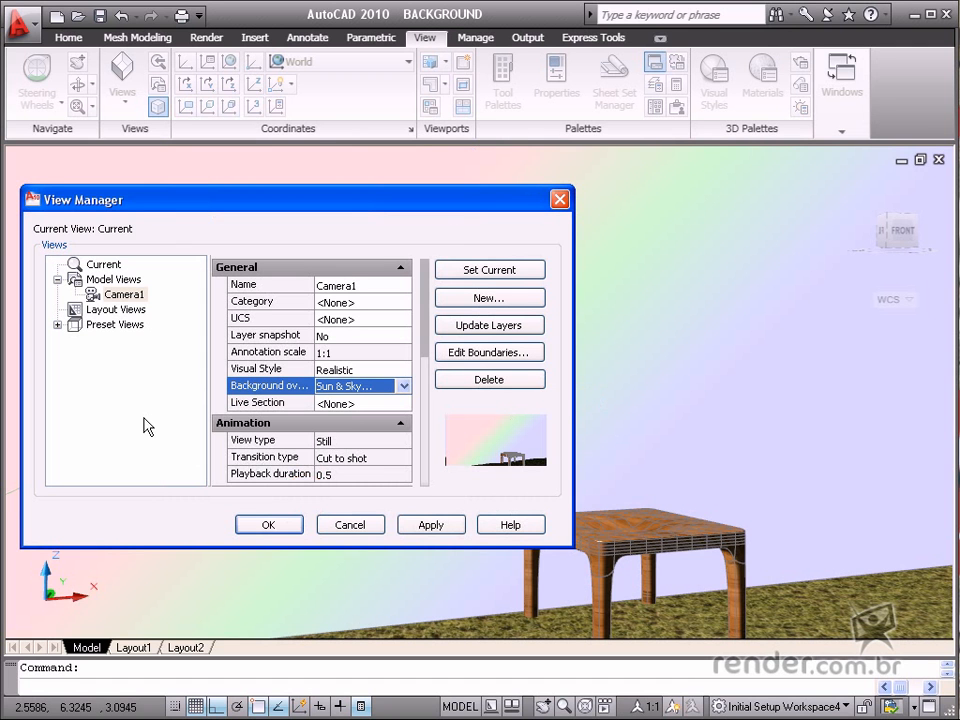
pyautogui.moveTo(490, 475)
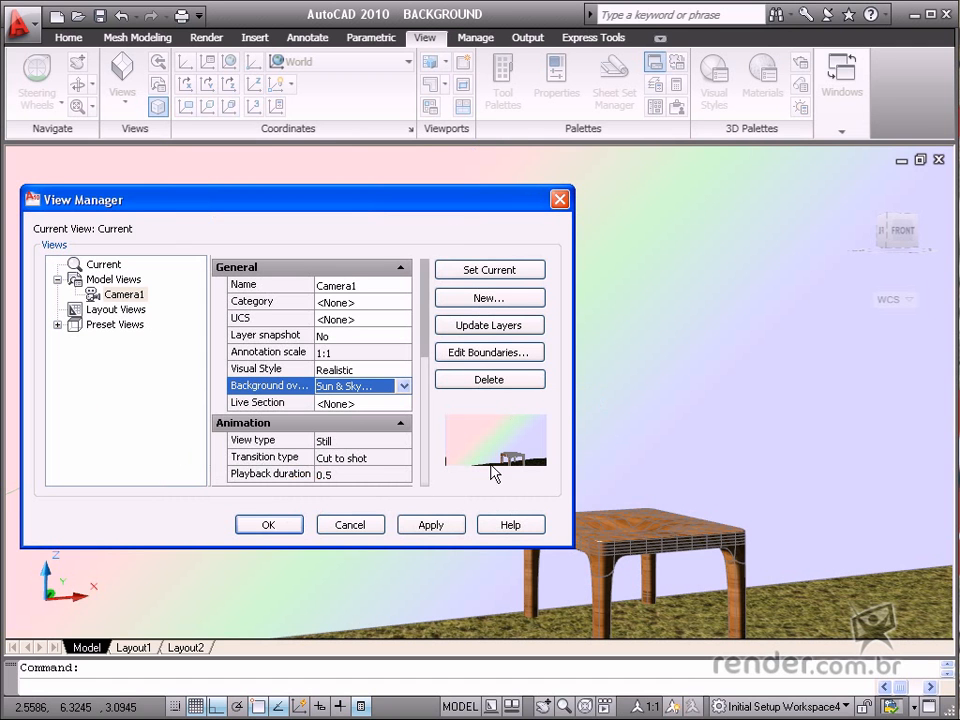
pyautogui.moveTo(461, 494)
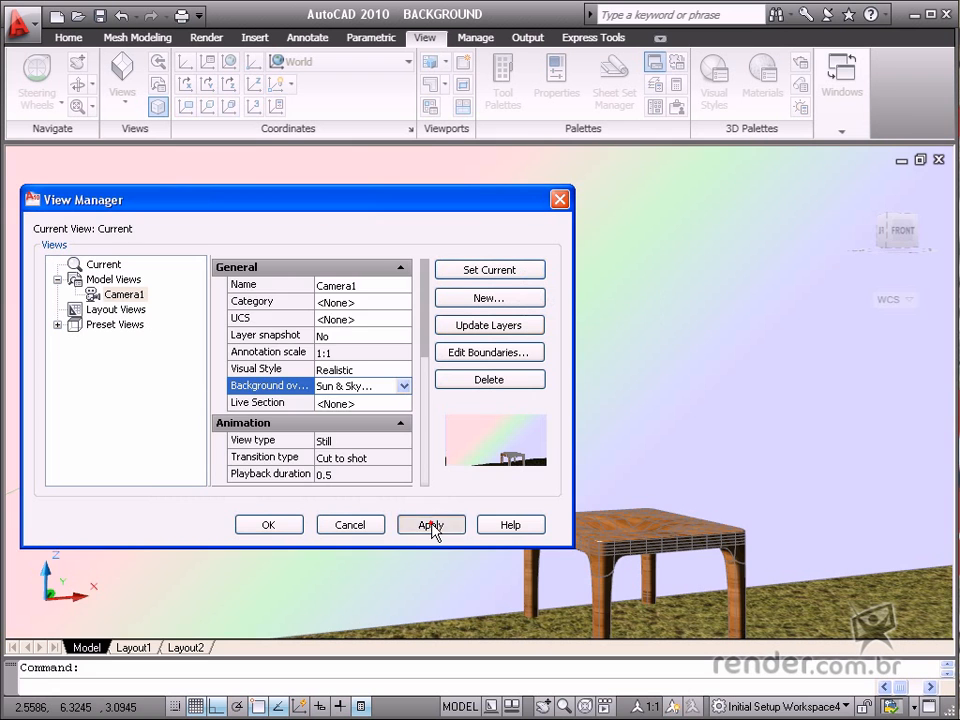
# Step: Apply the Sun & Sky background to Camera1 and close View Manager
pyautogui.click(430, 524)
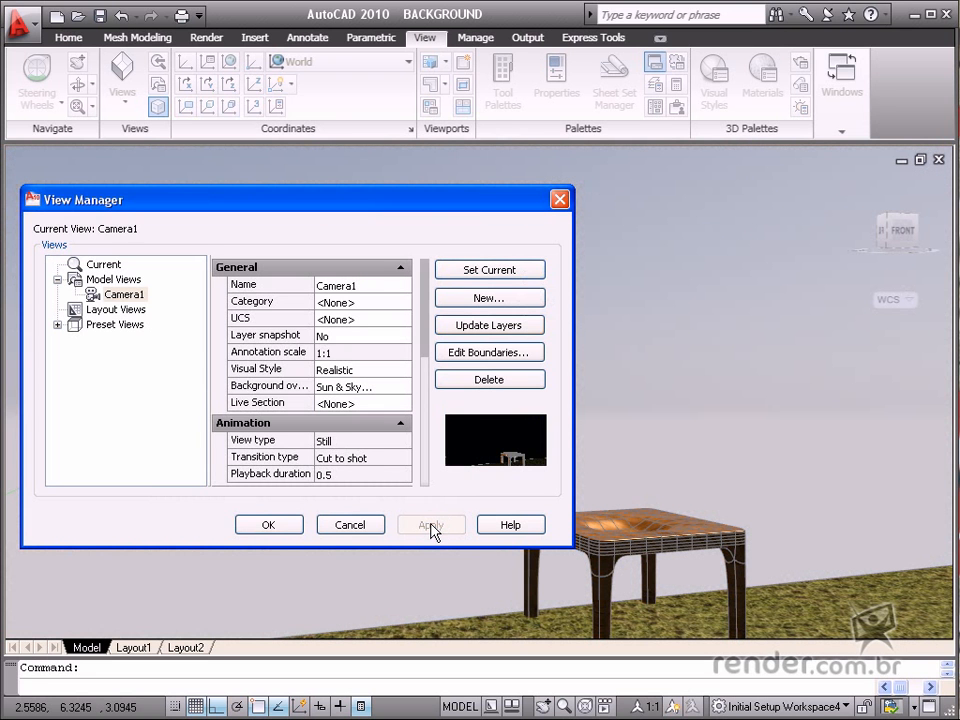
pyautogui.click(430, 524)
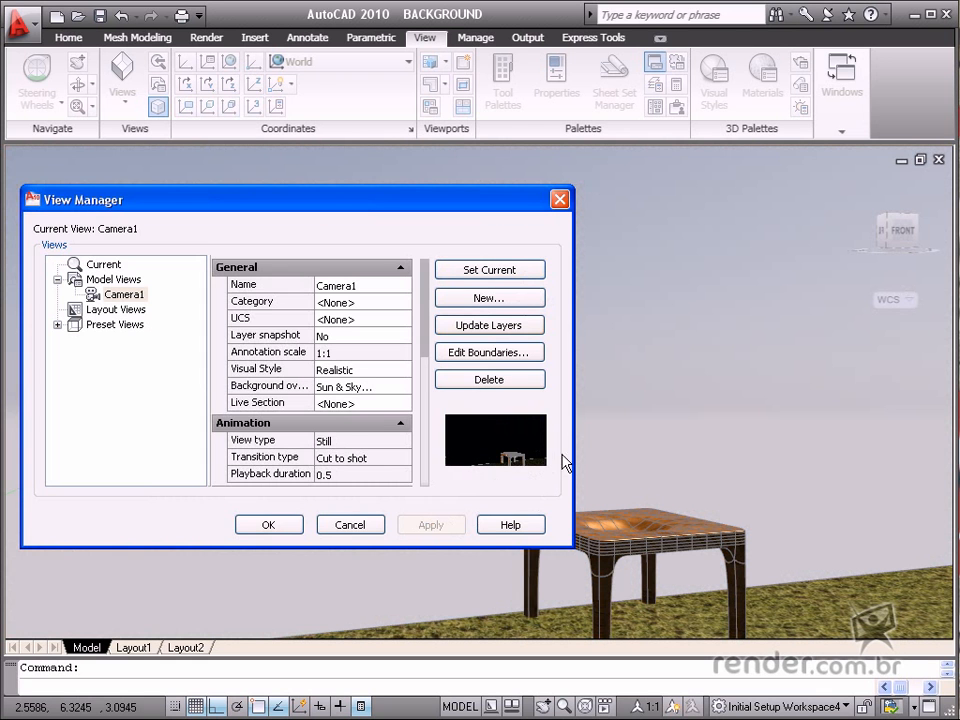
pyautogui.click(268, 524)
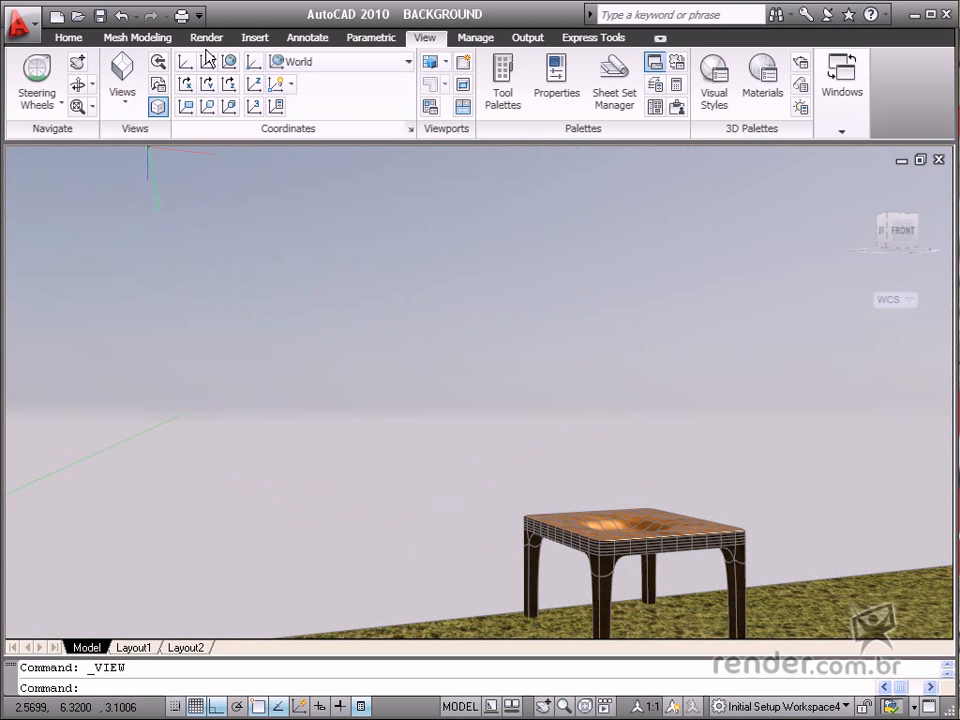
# Step: Render Camera1 under the Sun & Sky background at medium quality
pyautogui.click(206, 37)
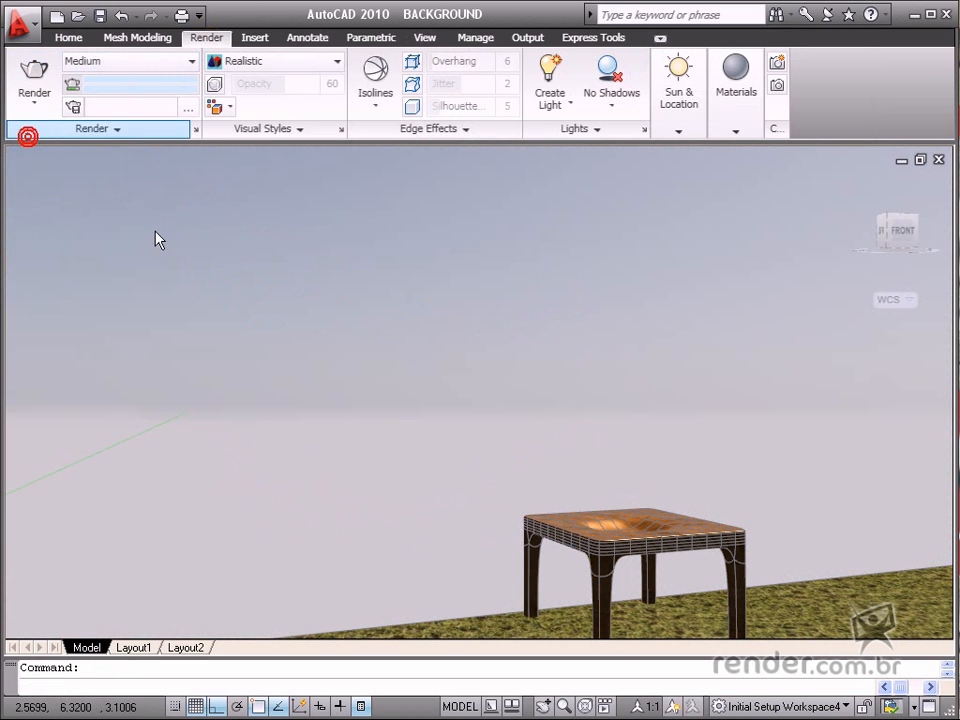
pyautogui.click(34, 80)
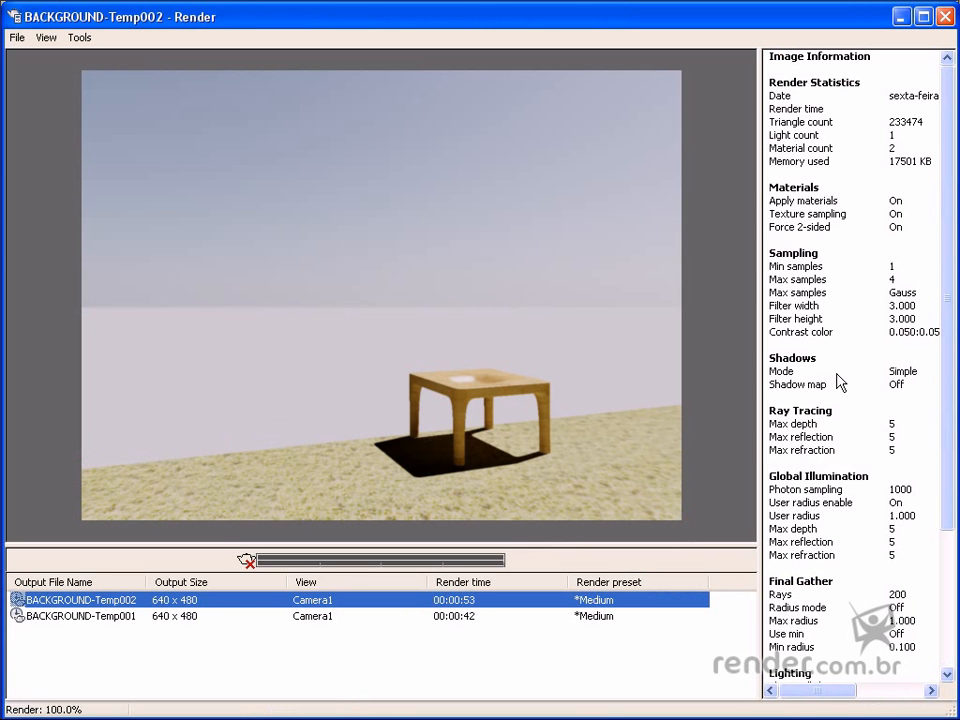
pyautogui.moveTo(830, 384)
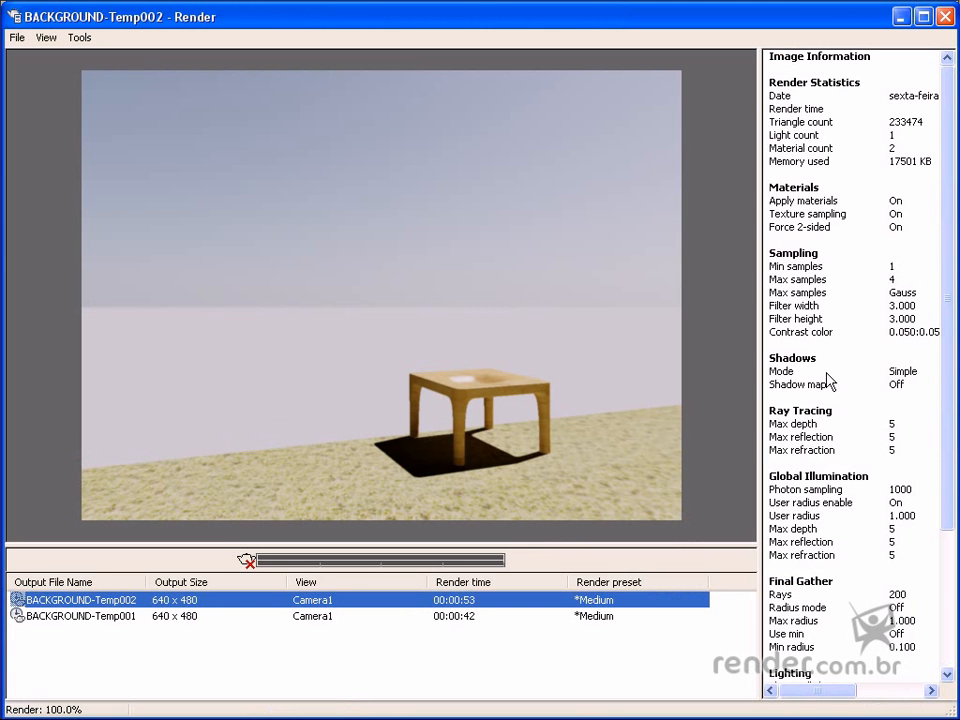
pyautogui.moveTo(665, 232)
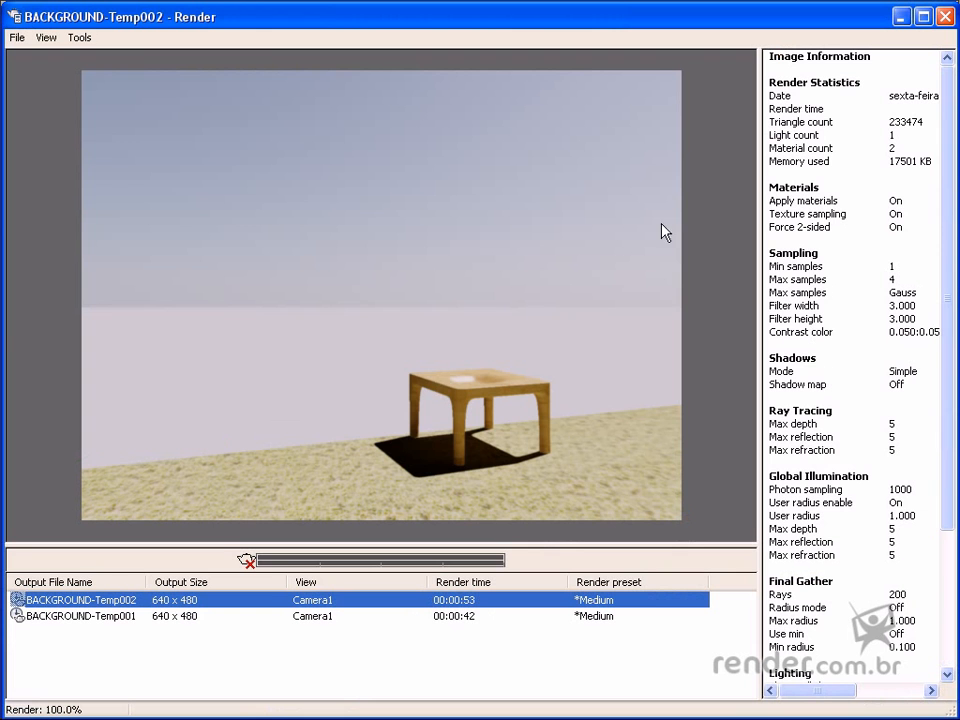
pyautogui.moveTo(372, 317)
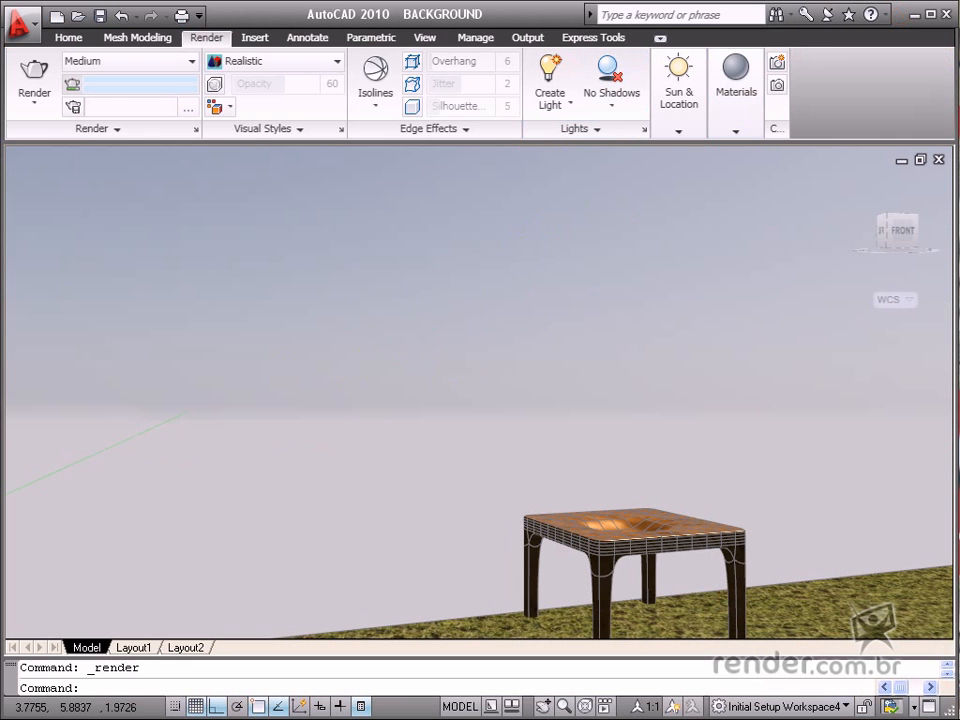
# Step: Open View Manager and select the Camera1 view
pyautogui.click(424, 37)
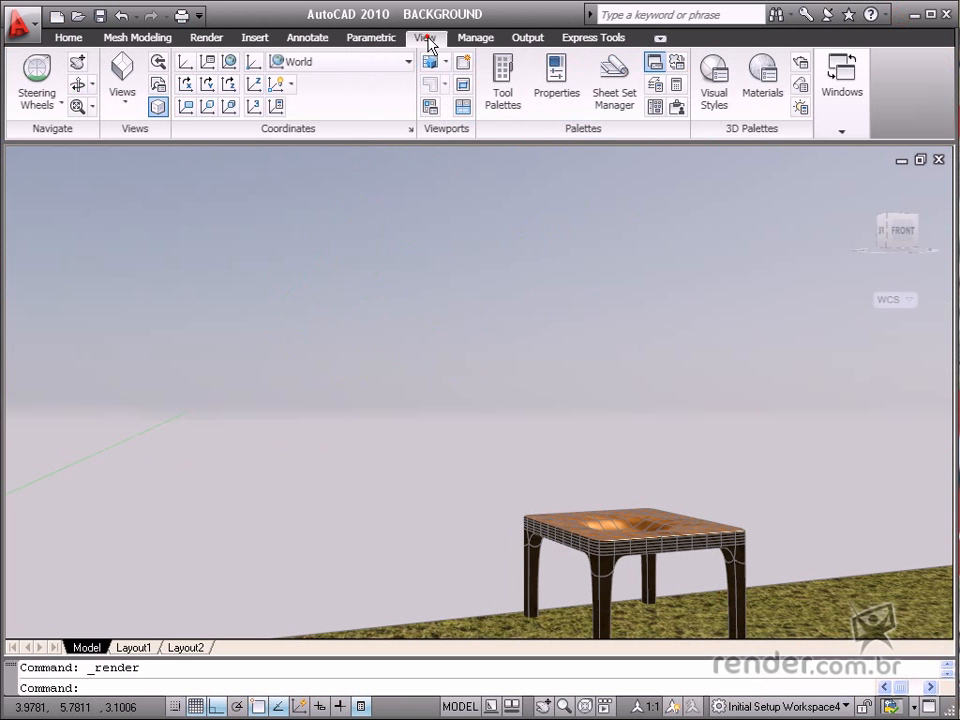
pyautogui.click(122, 80)
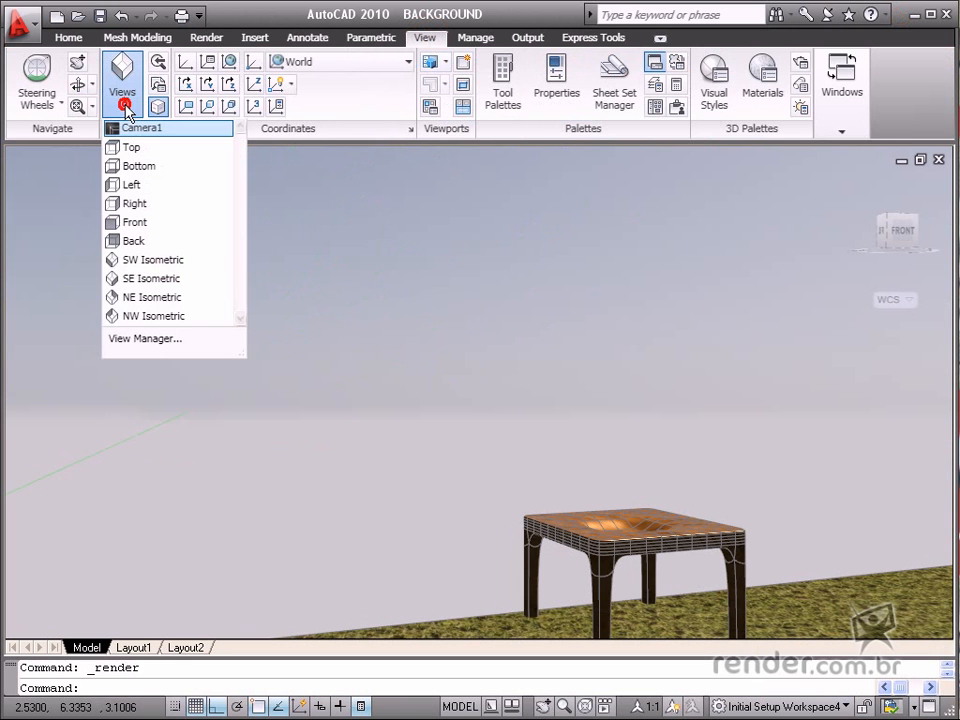
pyautogui.click(144, 338)
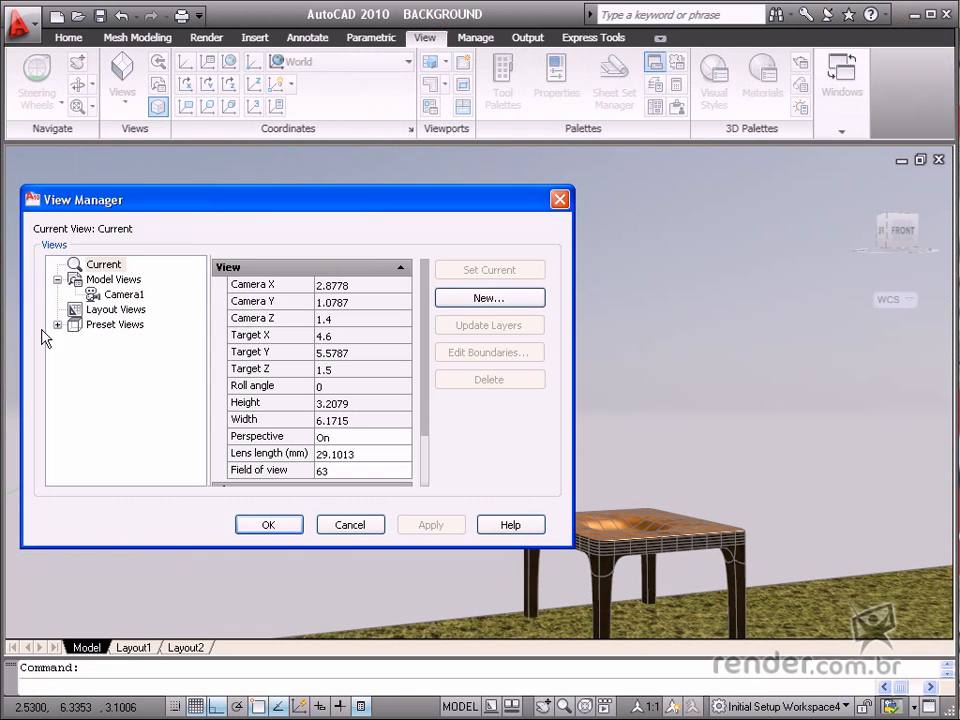
pyautogui.click(124, 294)
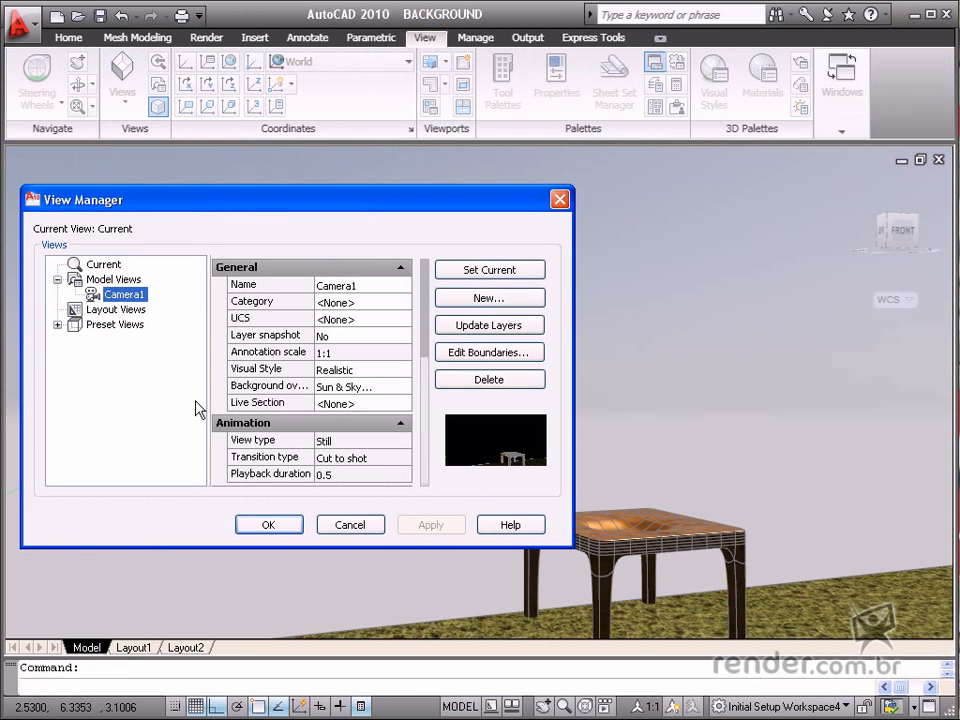
# Step: Set Camera1's background override to the Florença.jpg bridge photo image
pyautogui.click(398, 386)
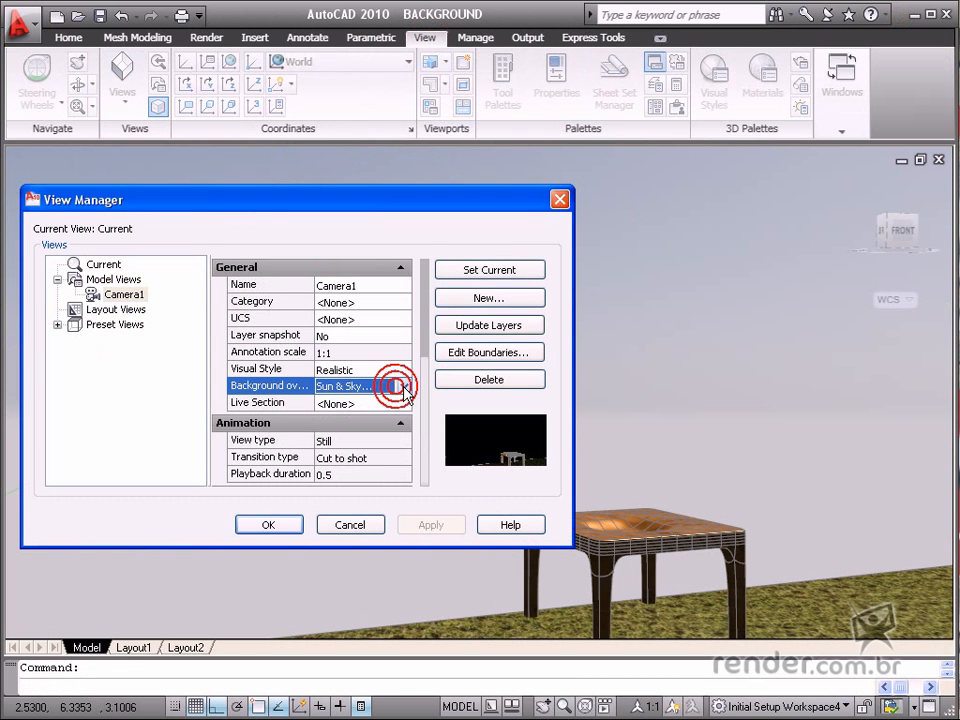
pyautogui.click(398, 386)
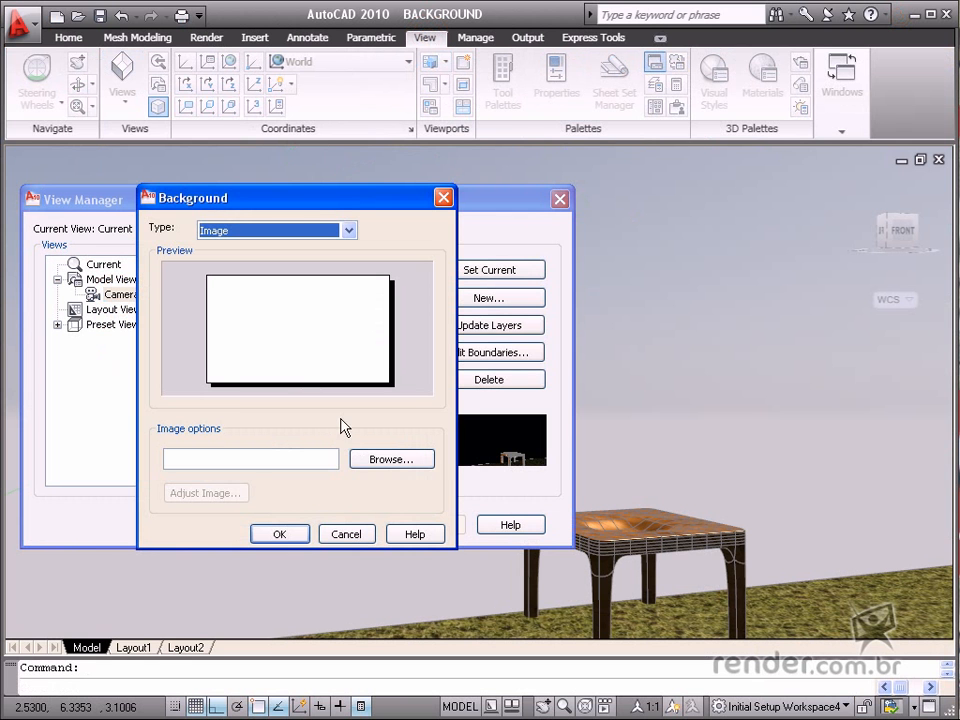
pyautogui.click(390, 459)
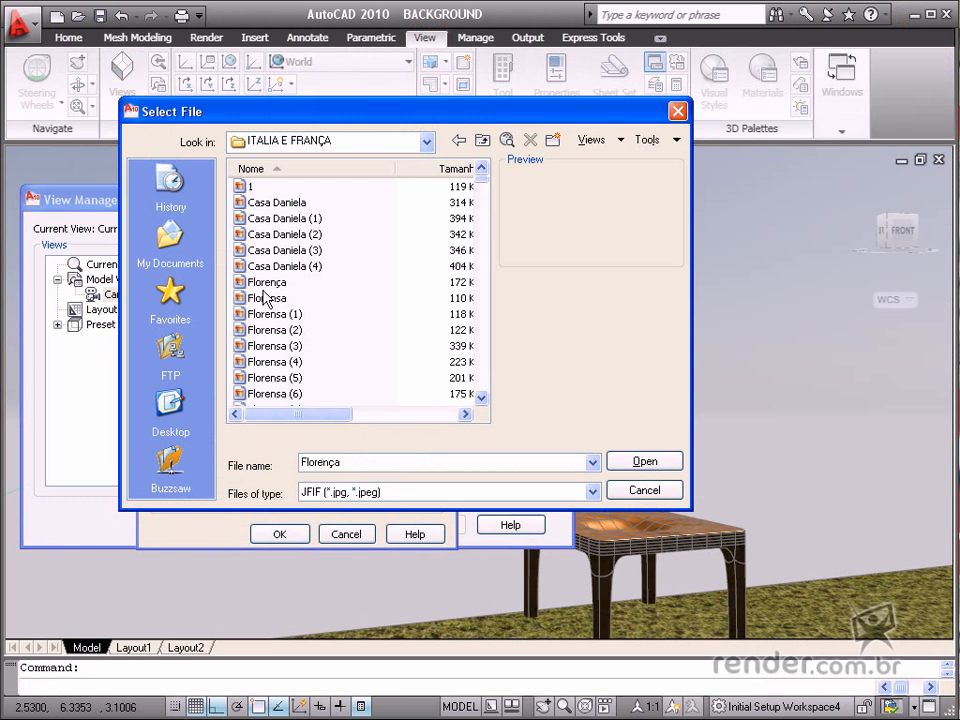
pyautogui.click(266, 281)
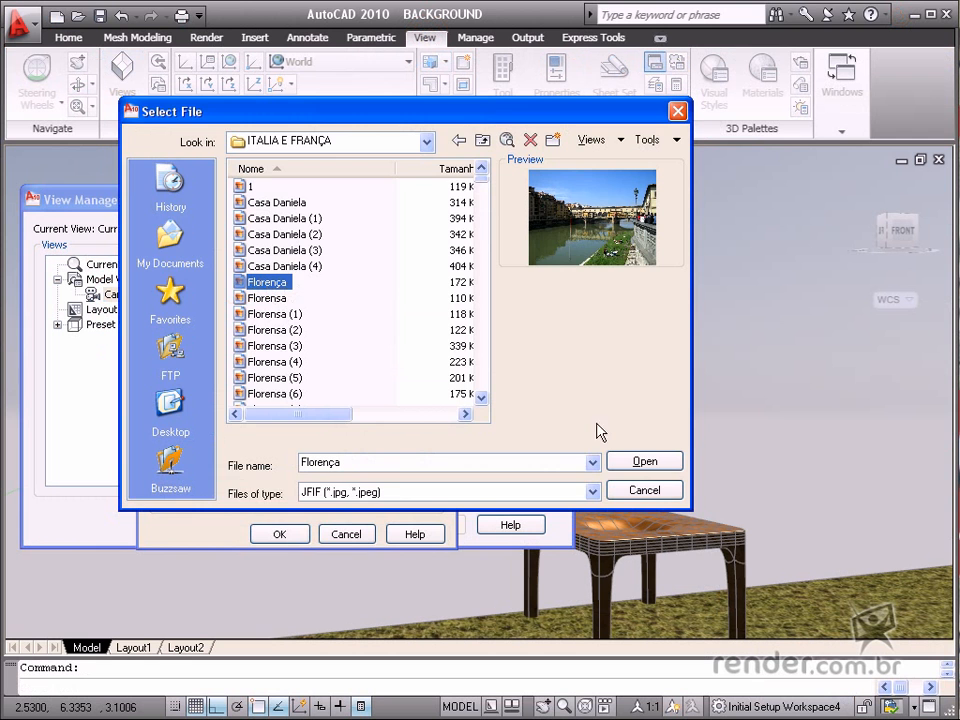
pyautogui.click(644, 461)
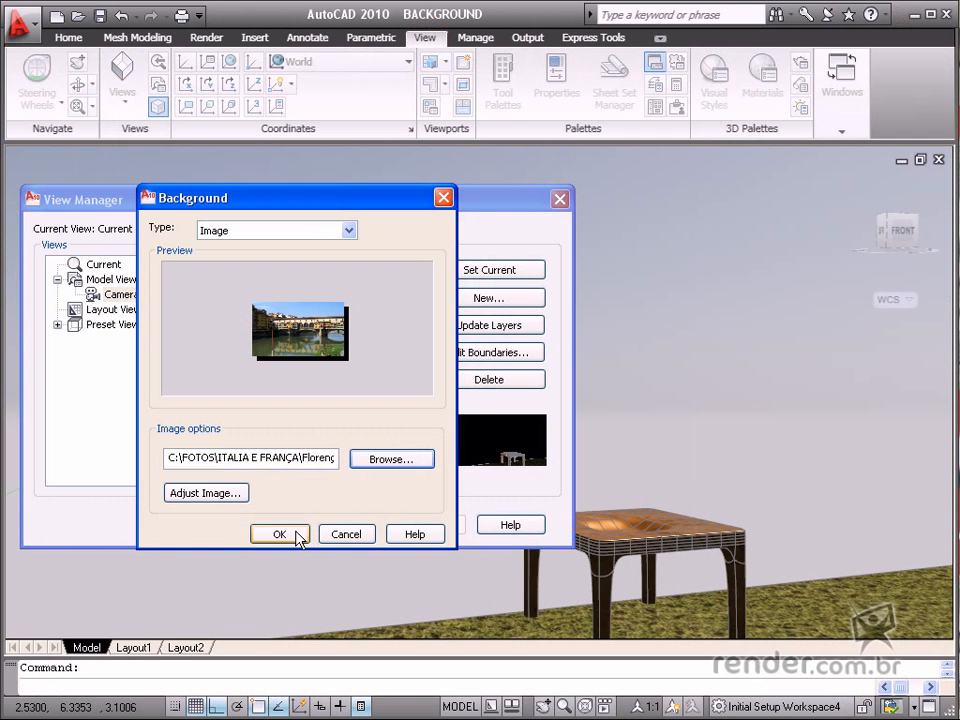
pyautogui.click(279, 533)
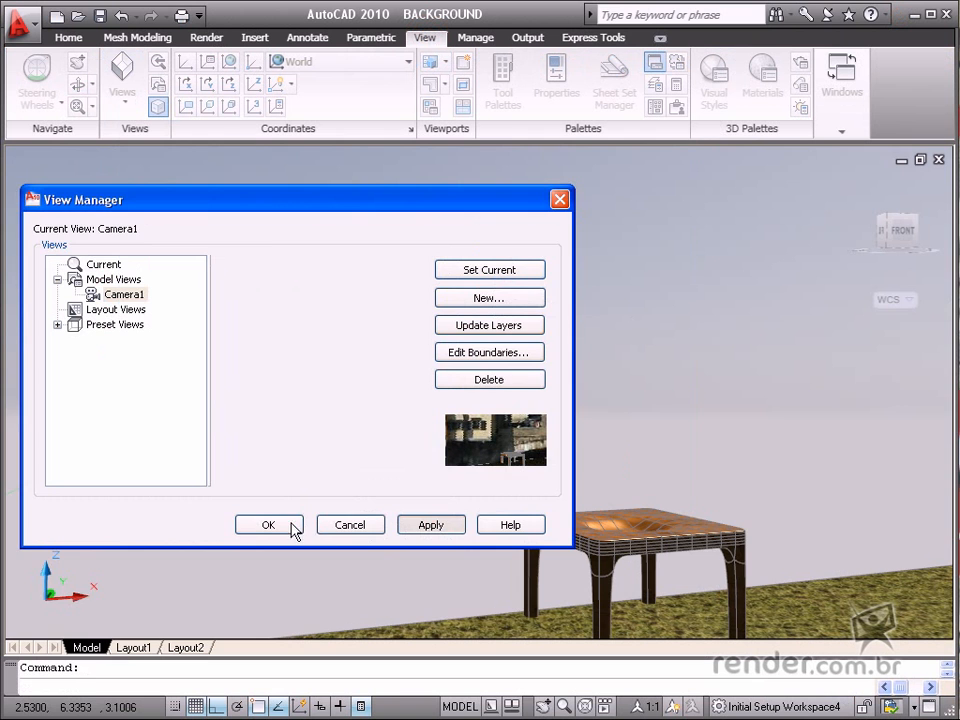
# Step: Apply the Florence photo background view and render Camera1 from the Render tab
pyautogui.click(268, 524)
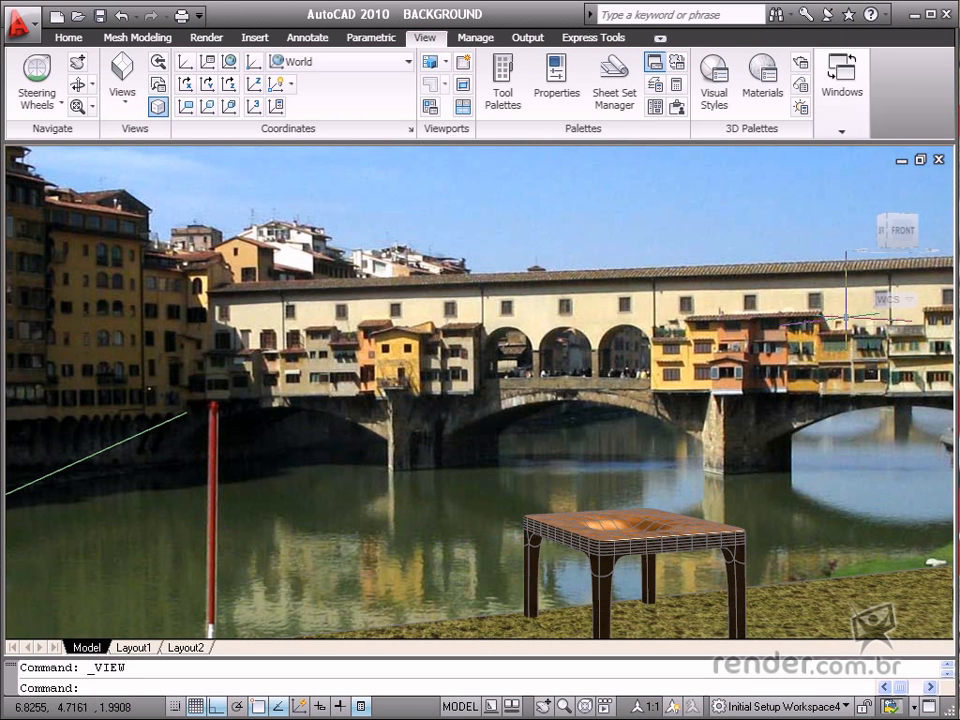
pyautogui.click(206, 37)
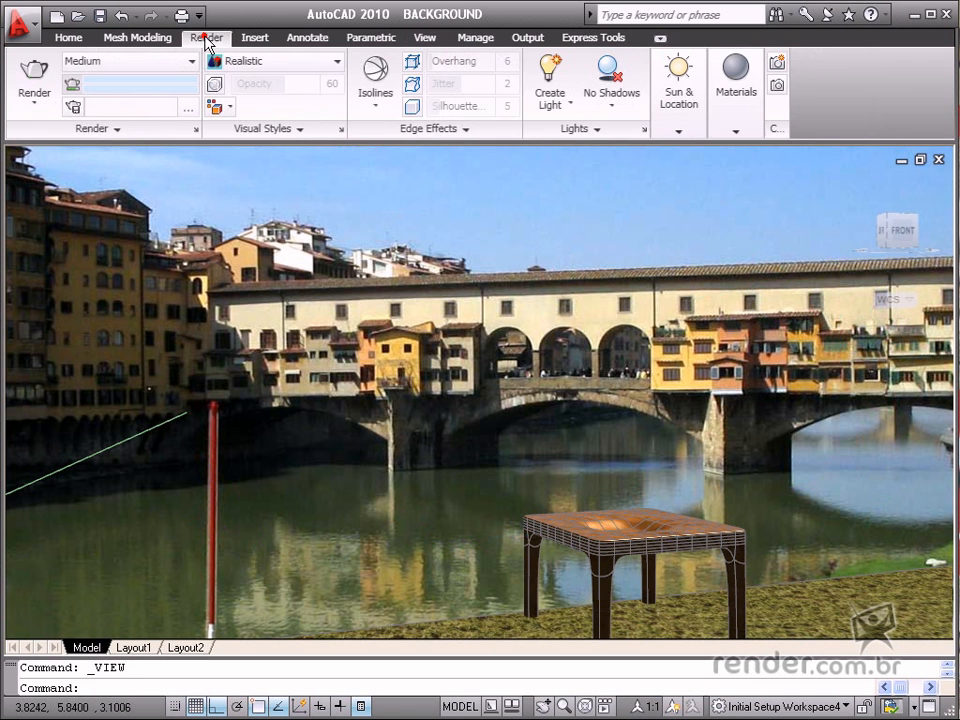
pyautogui.click(33, 85)
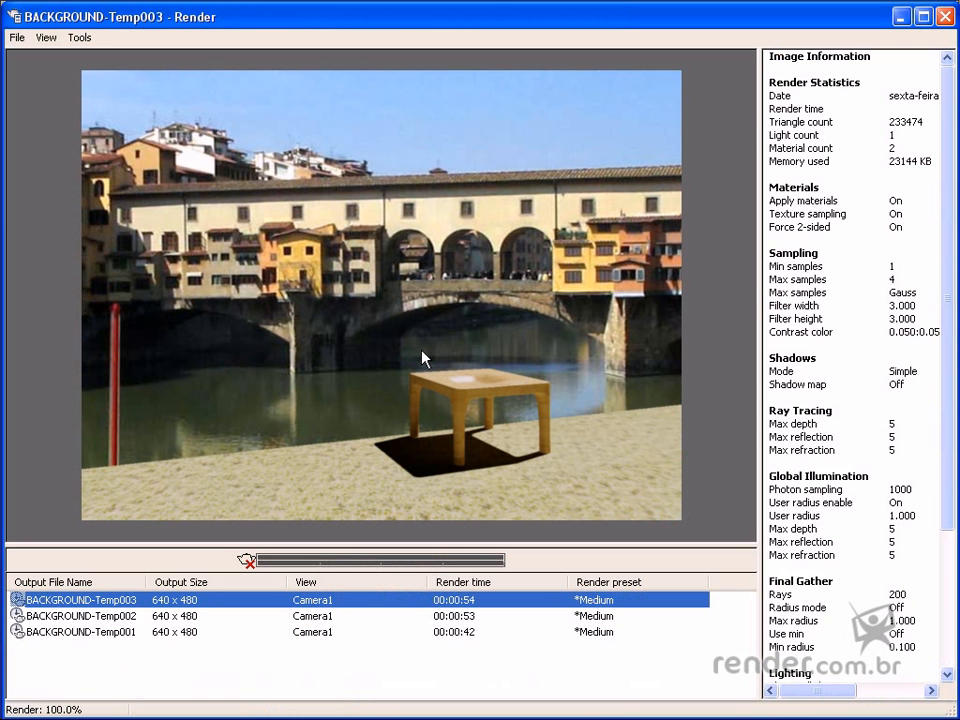
pyautogui.moveTo(640, 357)
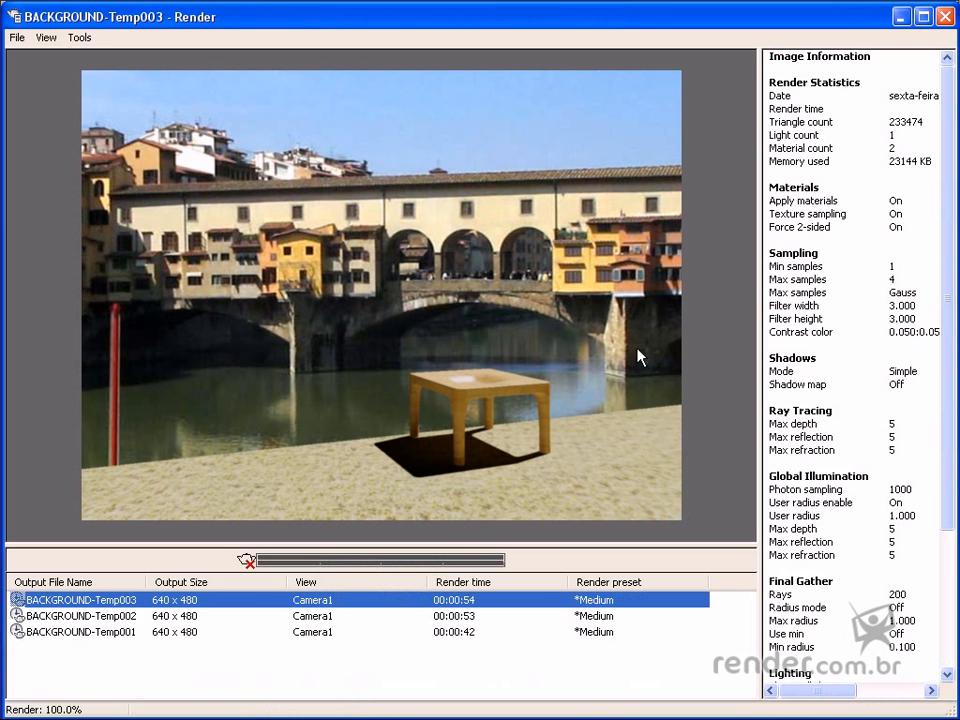
pyautogui.moveTo(167, 79)
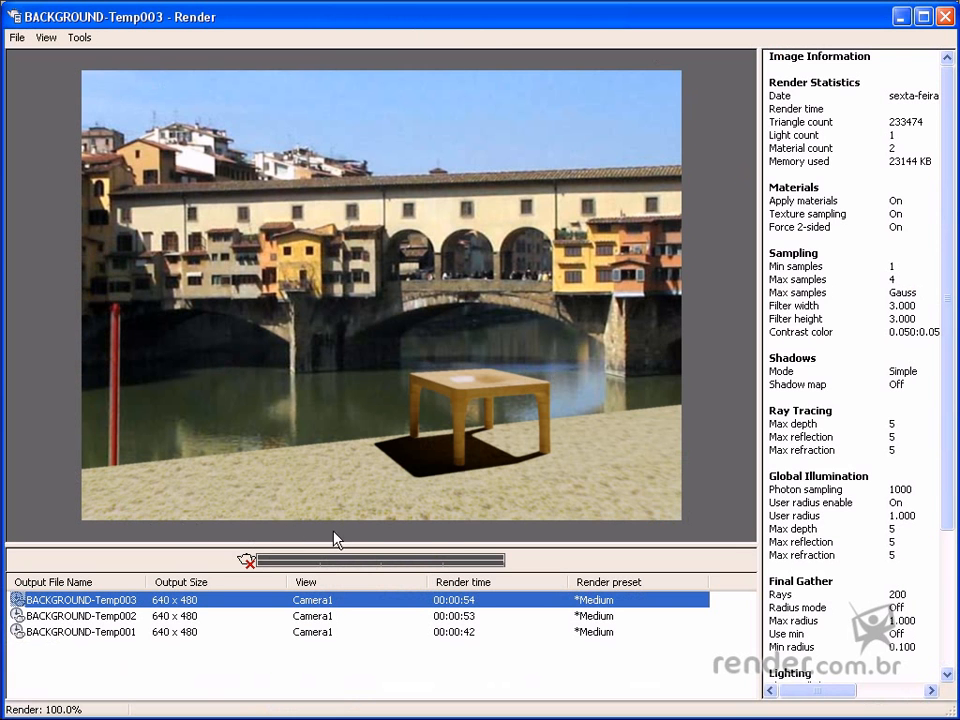
pyautogui.moveTo(728, 527)
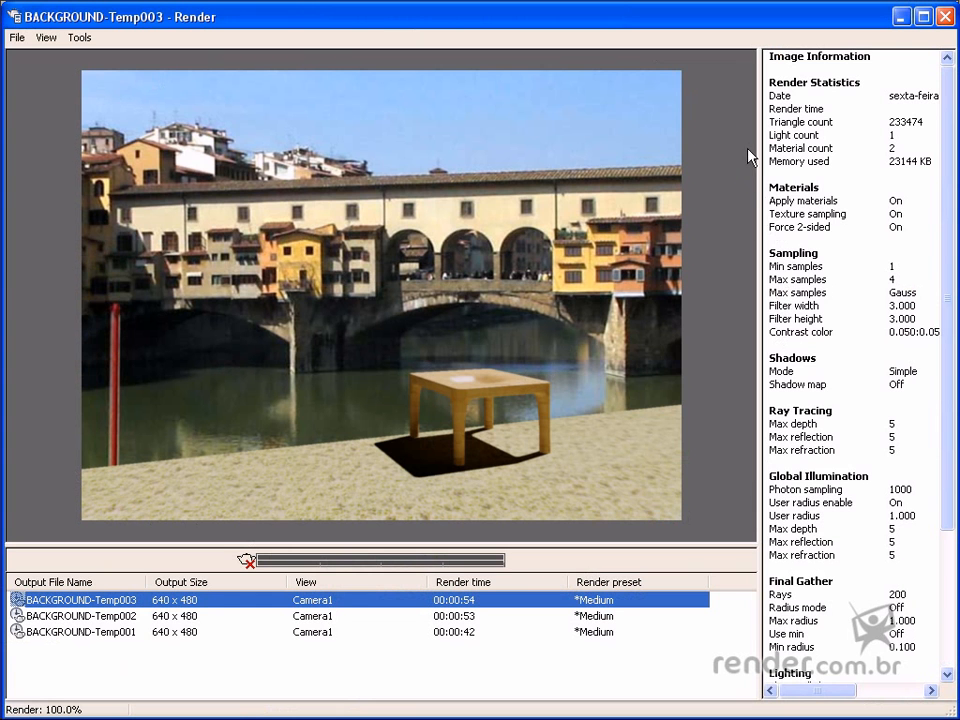
pyautogui.moveTo(529, 27)
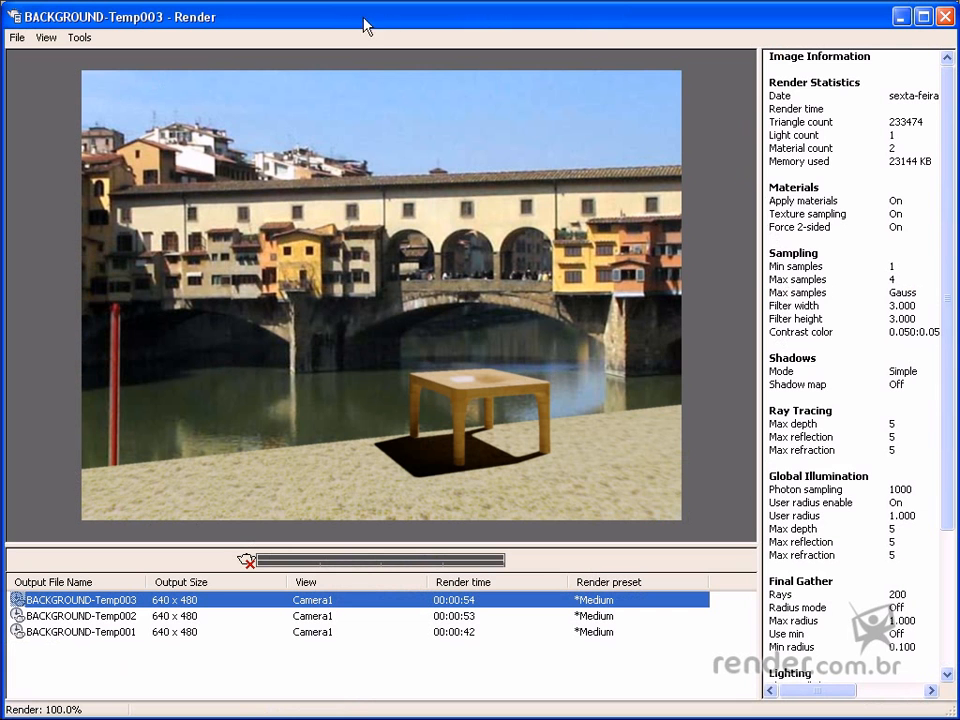
pyautogui.moveTo(40, 160)
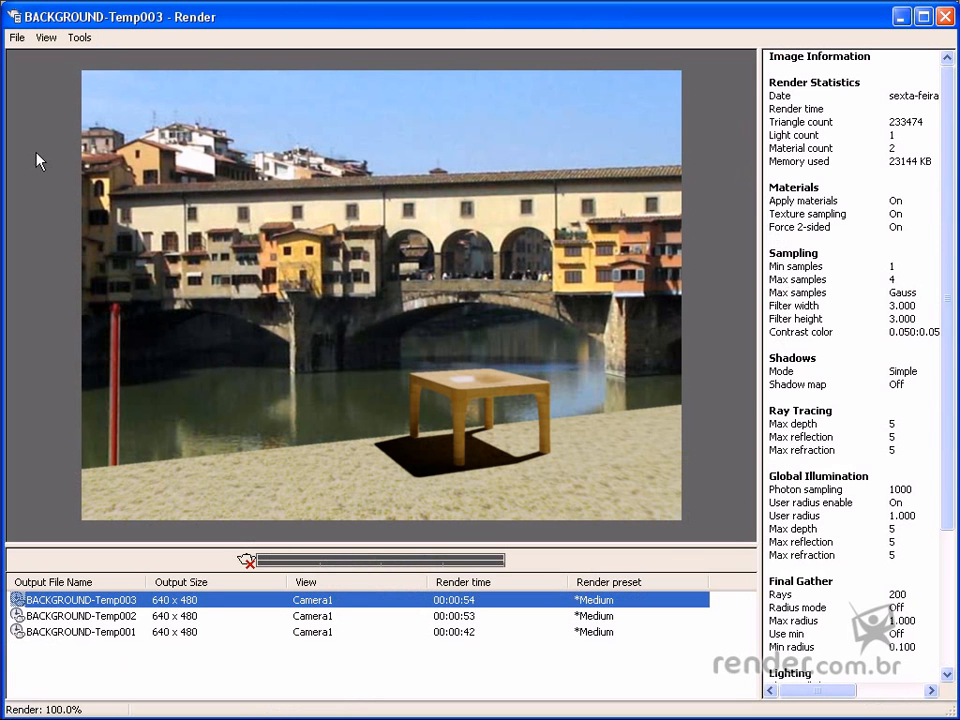
pyautogui.moveTo(119, 543)
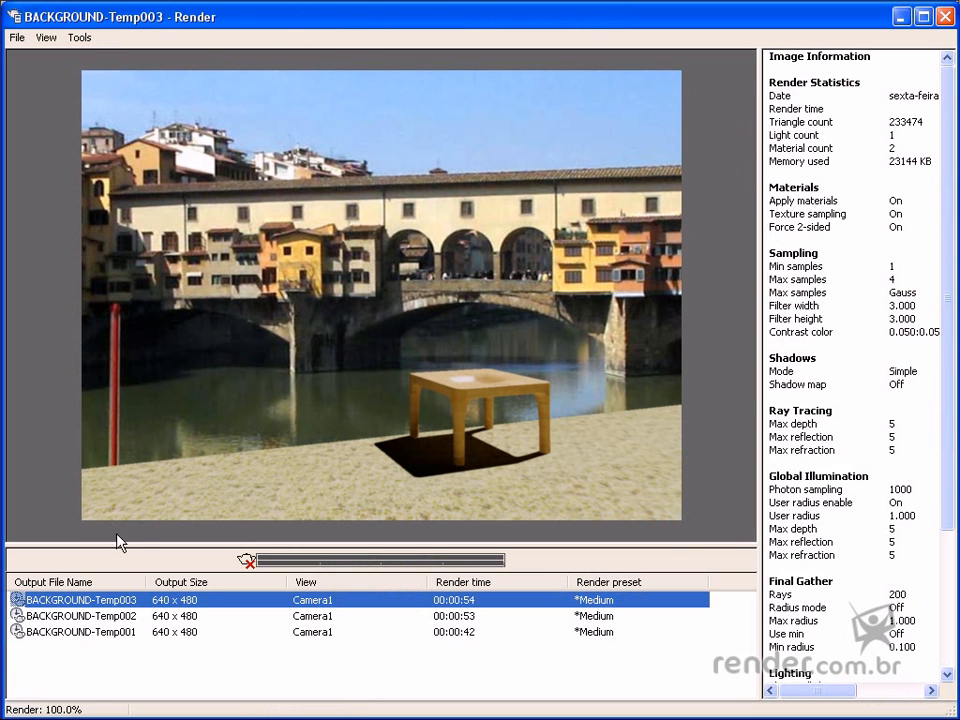
pyautogui.moveTo(80, 620)
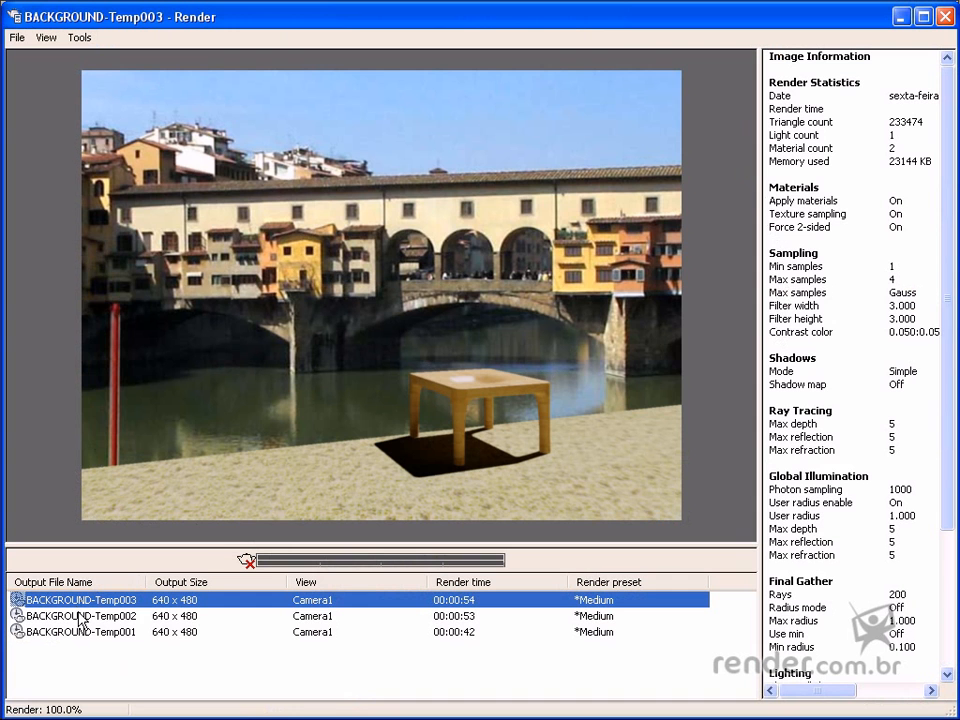
# Step: Flip through render history: BACKGROUND-Temp002, Temp001, then back to Temp002
pyautogui.click(80, 615)
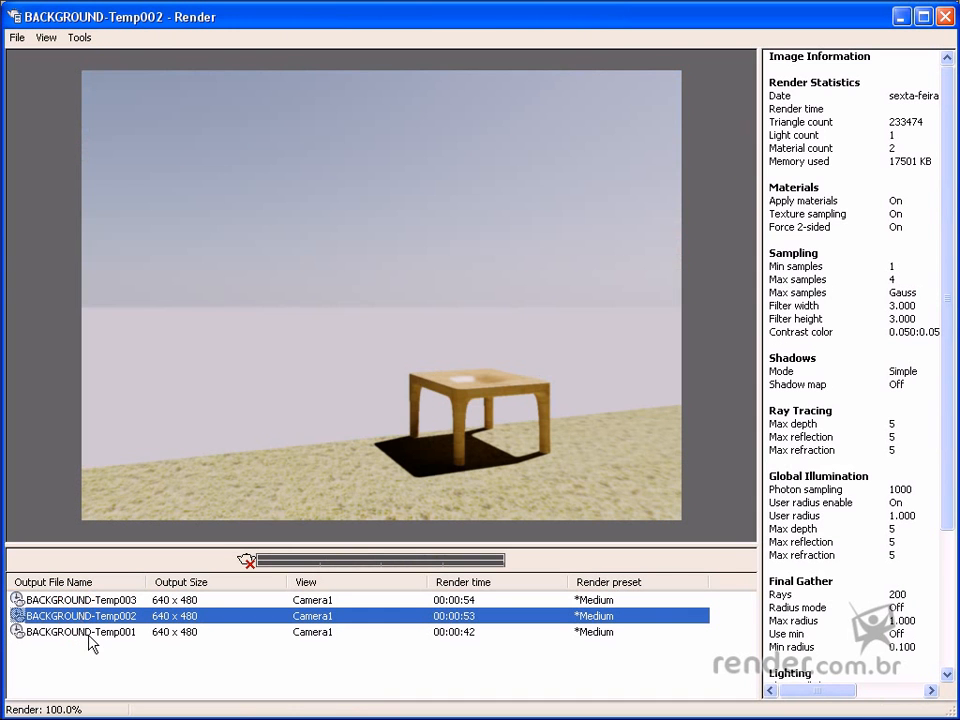
pyautogui.click(80, 631)
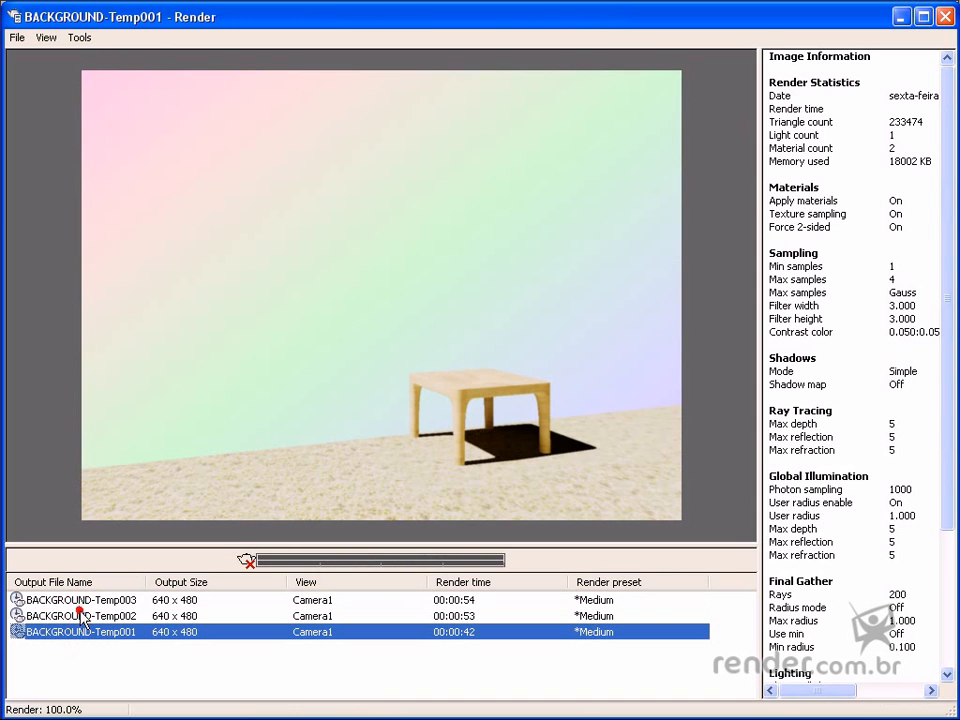
pyautogui.click(81, 615)
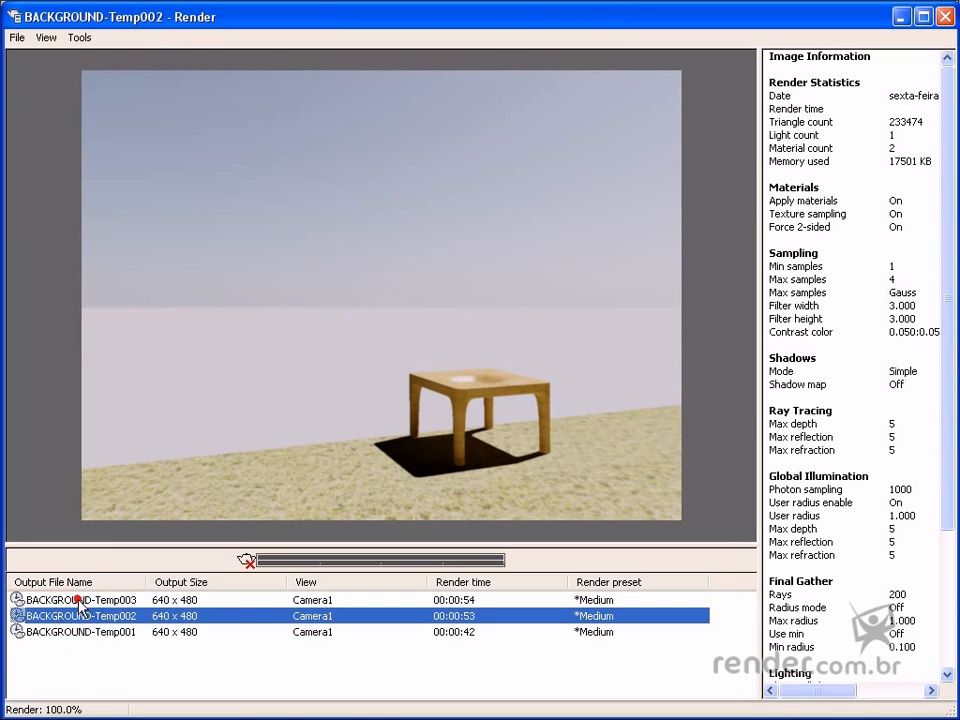